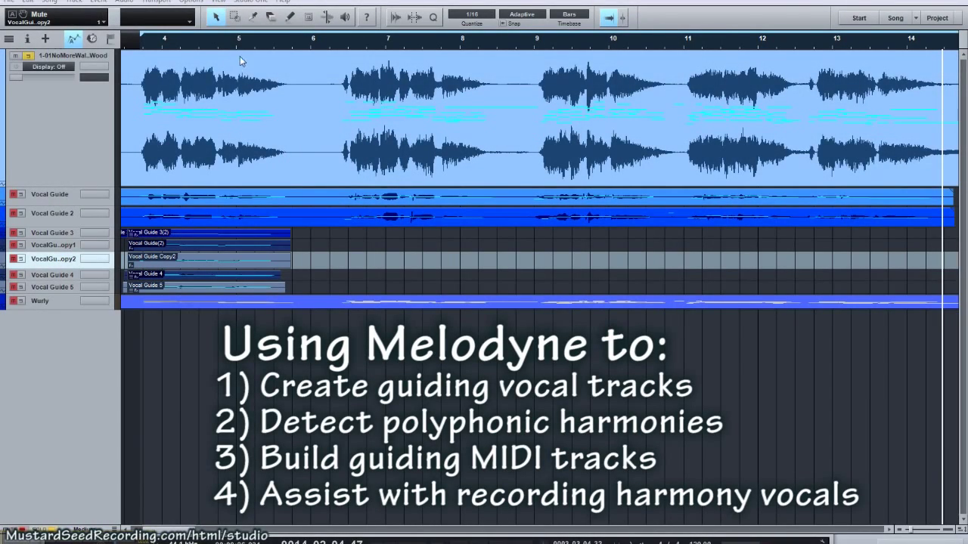
pyautogui.moveTo(148, 47)
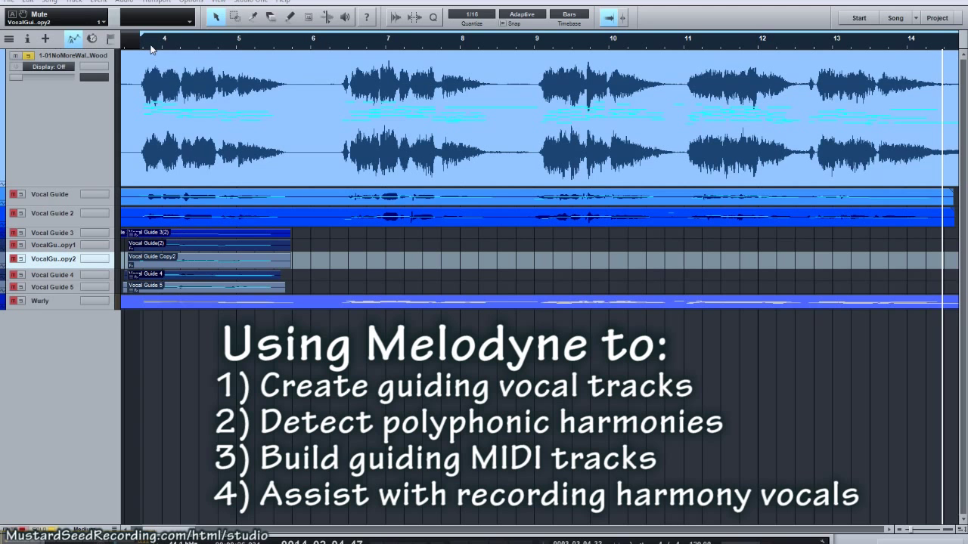
pyautogui.moveTo(154, 43)
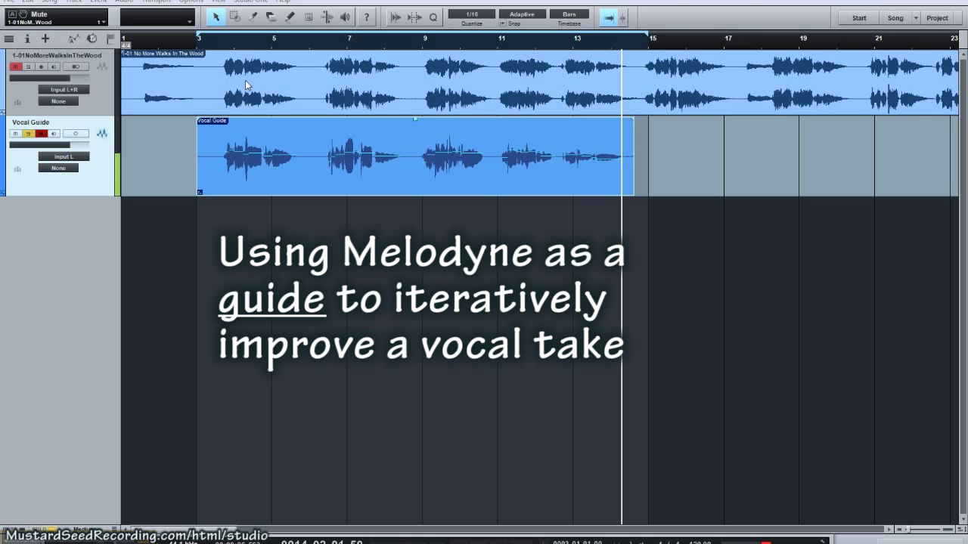
pyautogui.moveTo(234, 46)
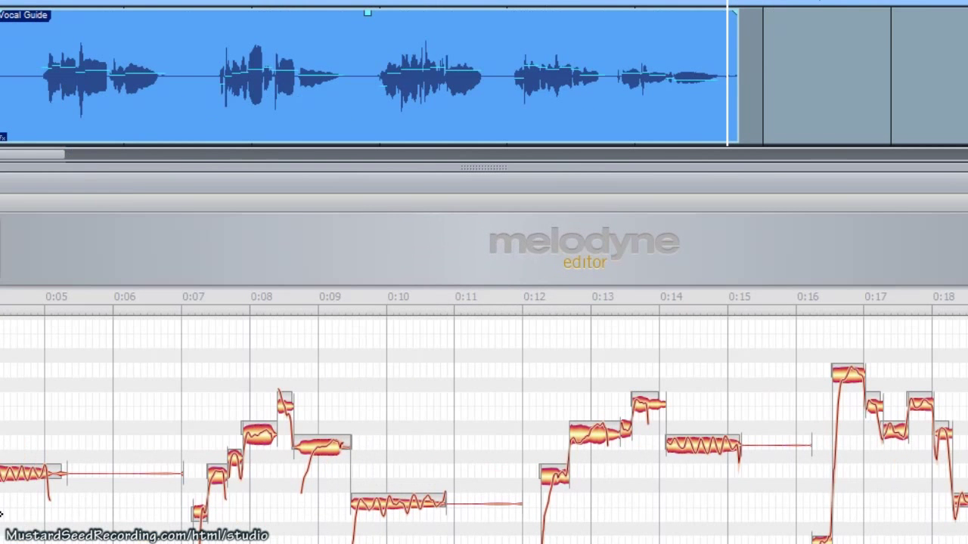
pyautogui.moveTo(324, 466)
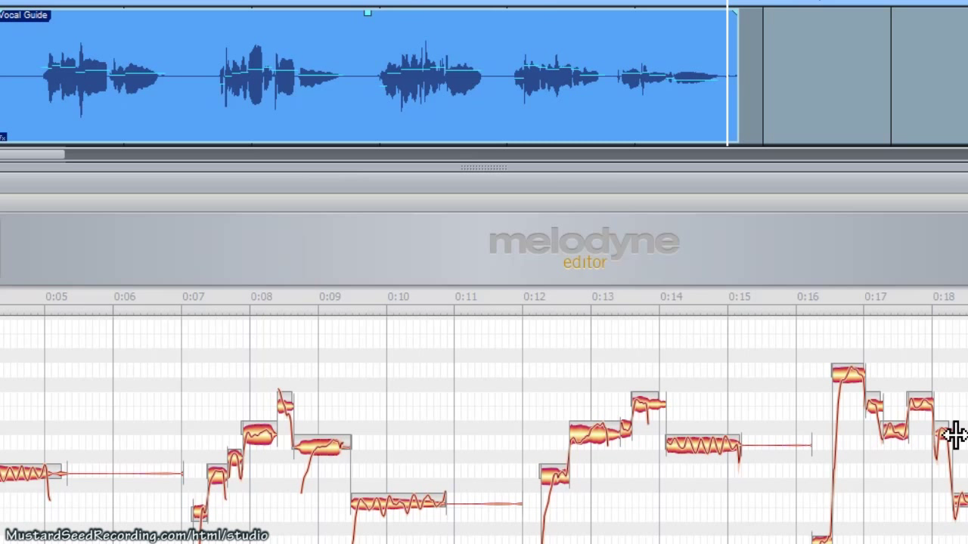
pyautogui.moveTo(530, 535)
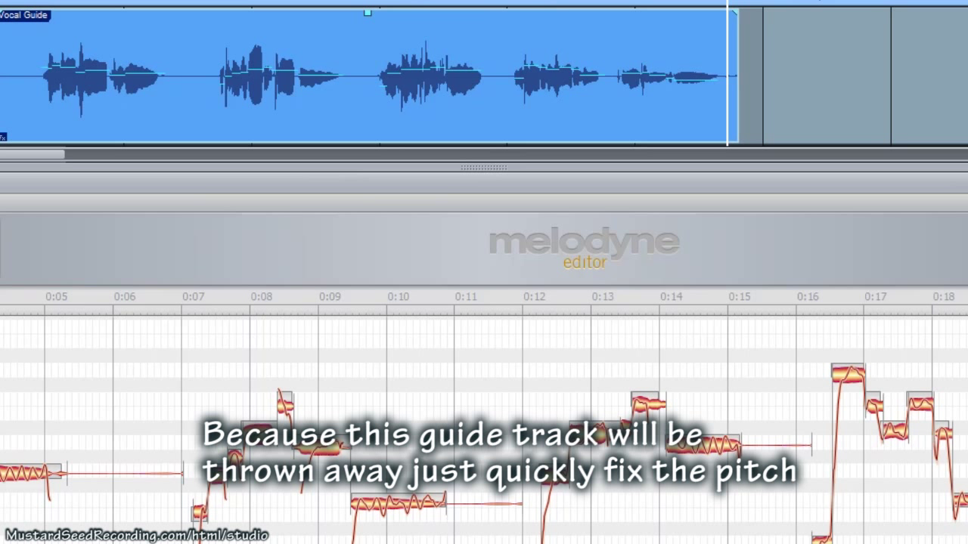
# Apply Correct Pitch Center at 100 percent to the guide vocal's notes and confirm
pyautogui.rightClick(502, 378)
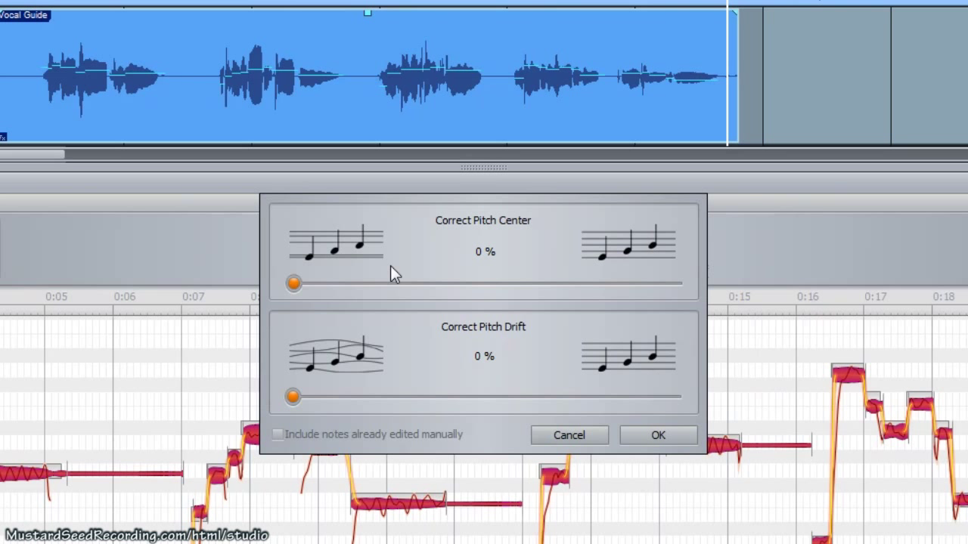
pyautogui.moveTo(293, 283); pyautogui.dragTo(673, 283)
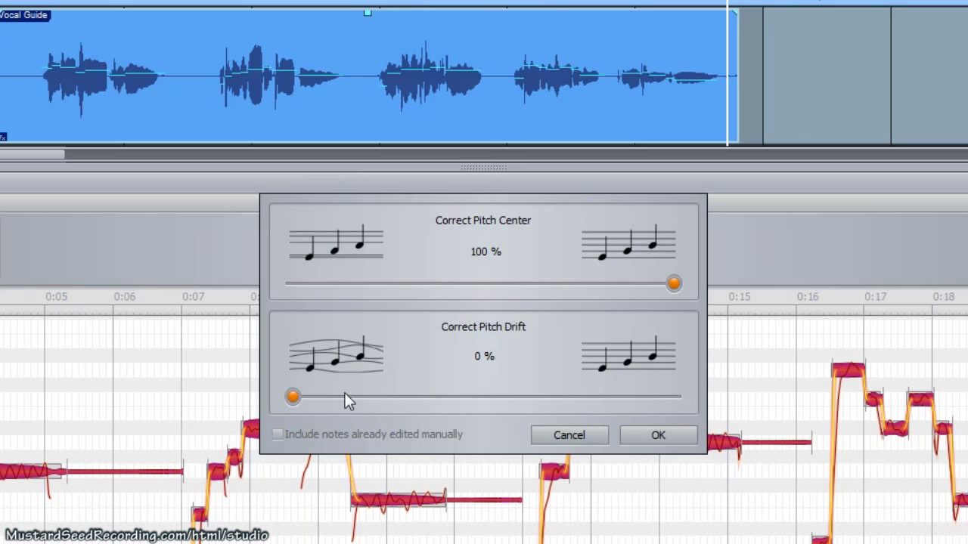
pyautogui.click(656, 436)
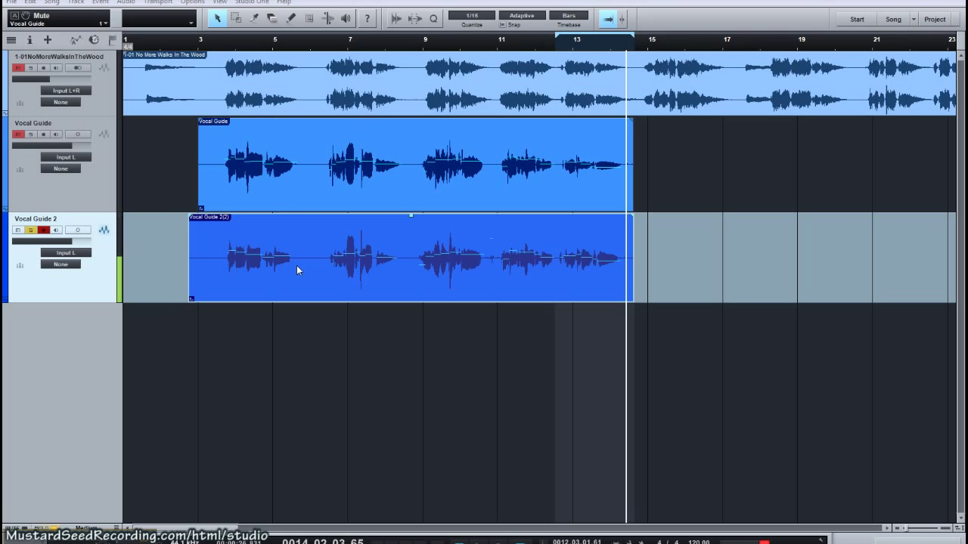
pyautogui.moveTo(278, 148)
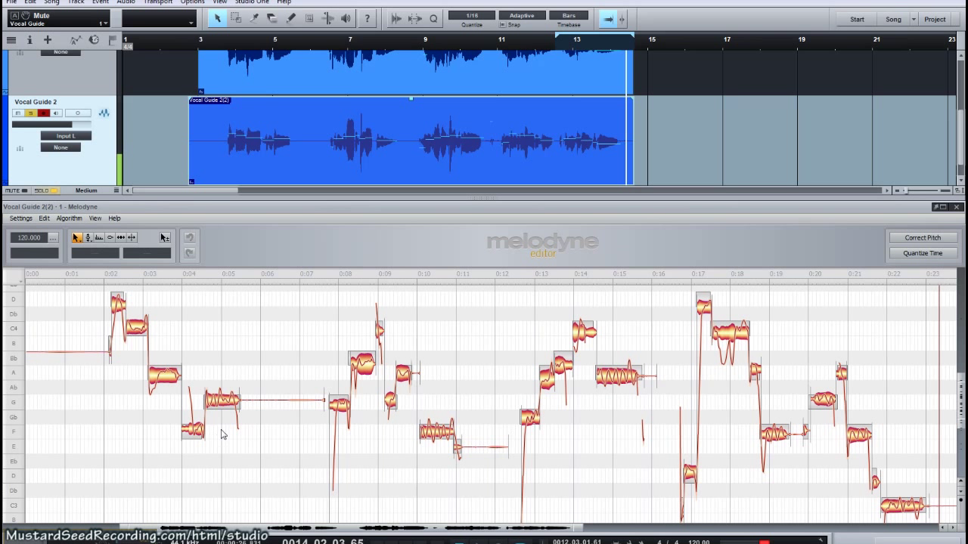
pyautogui.moveTo(597, 359)
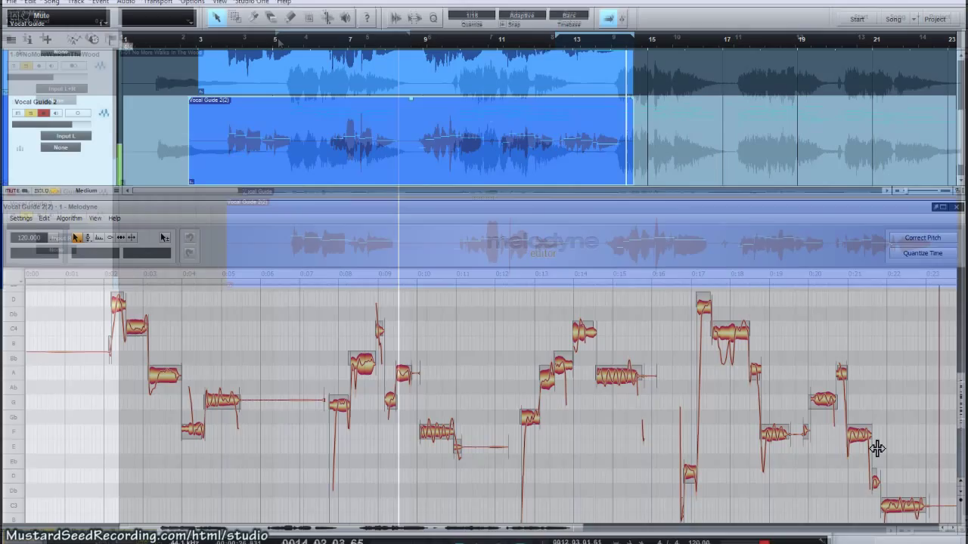
# Close the Melodyne pane to return to the arrangement with playback near bar 4
pyautogui.click(956, 206)
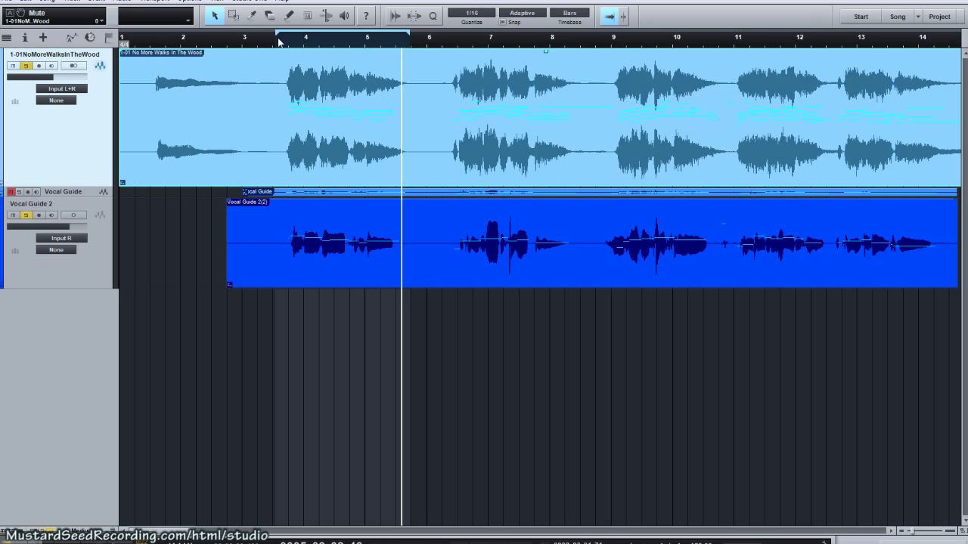
pyautogui.moveTo(327, 126)
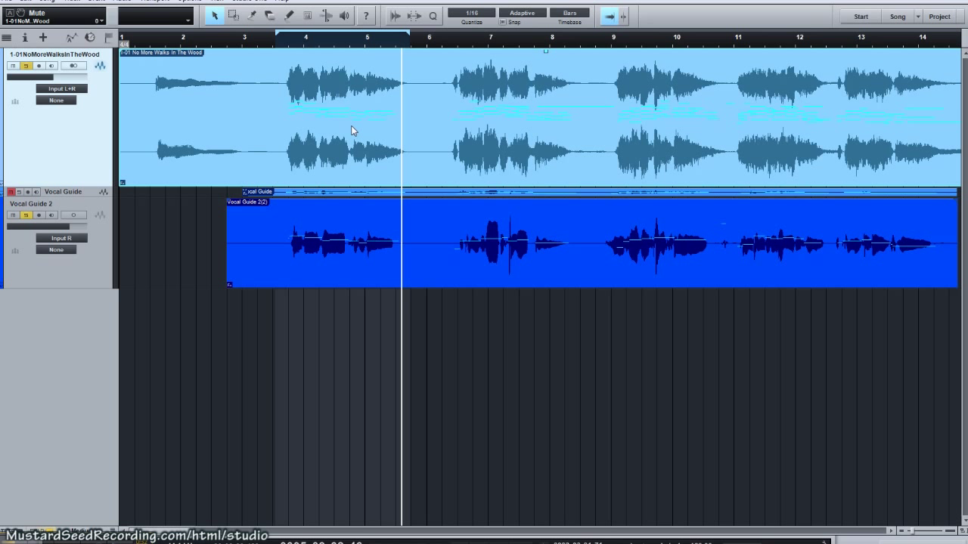
pyautogui.moveTo(357, 136)
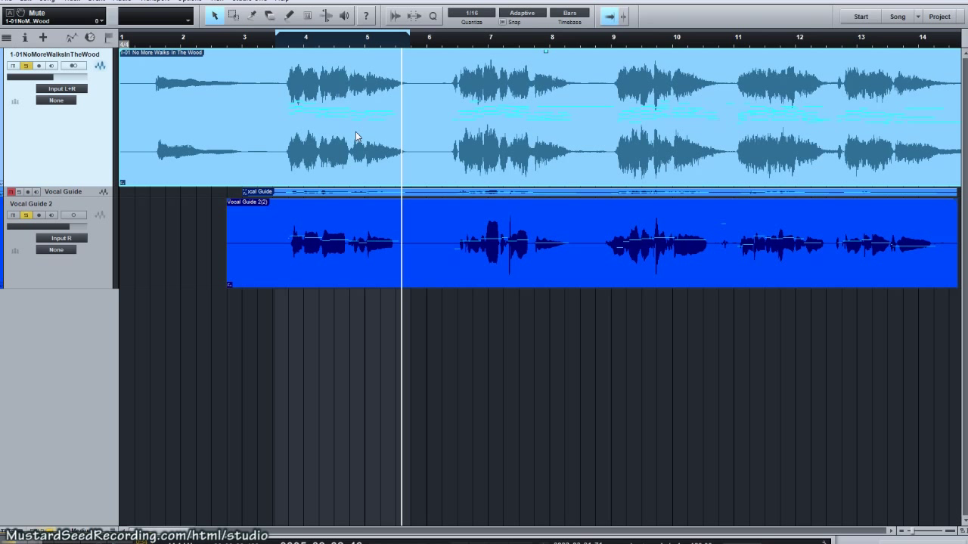
pyautogui.moveTo(350, 142)
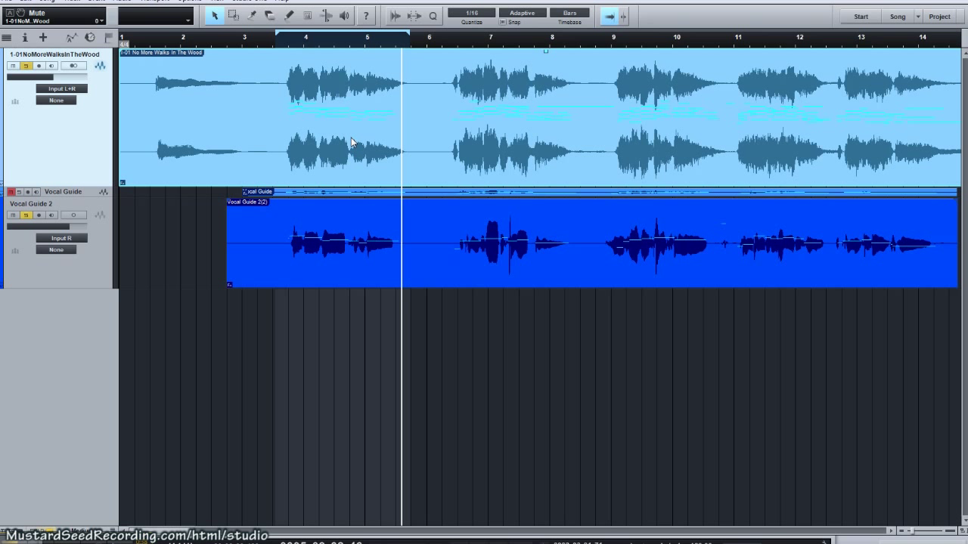
pyautogui.moveTo(366, 101)
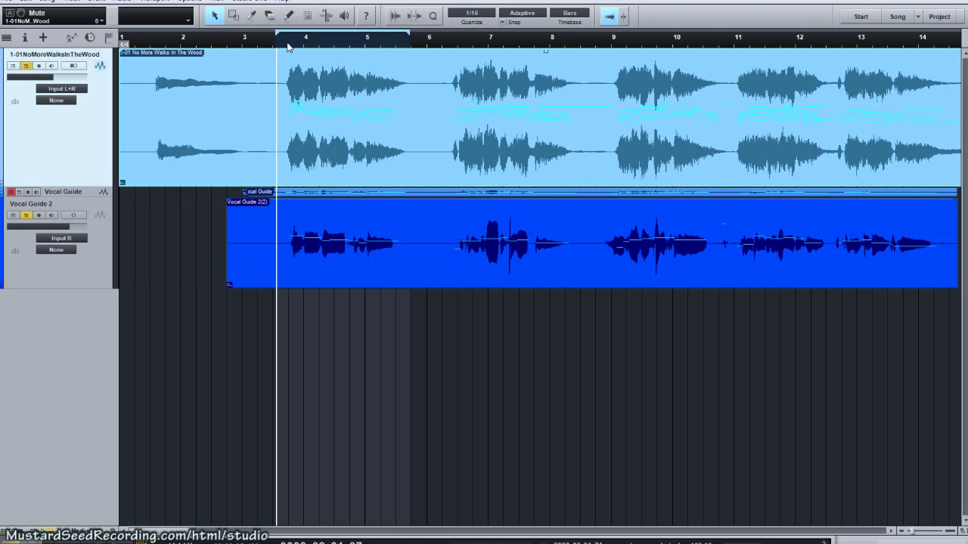
pyautogui.moveTo(372, 130)
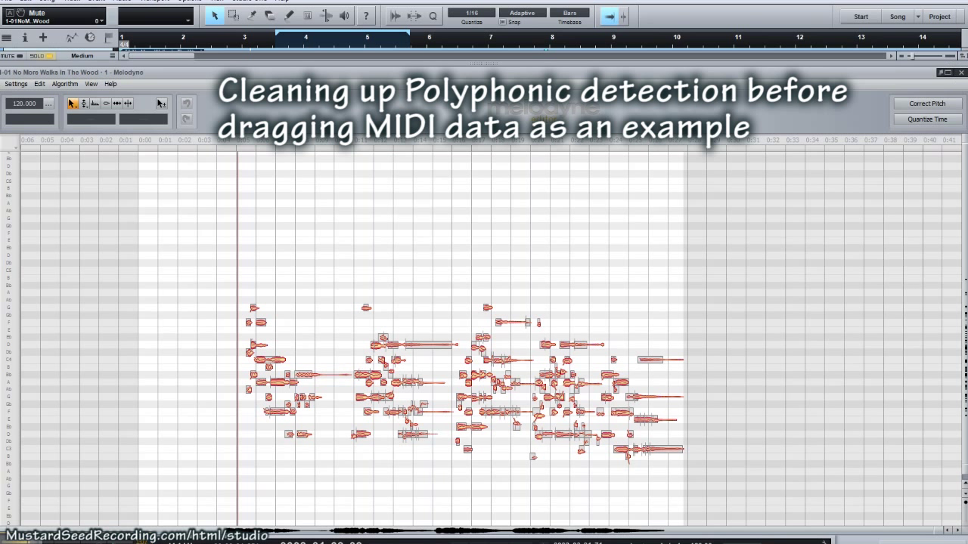
pyautogui.moveTo(387, 193)
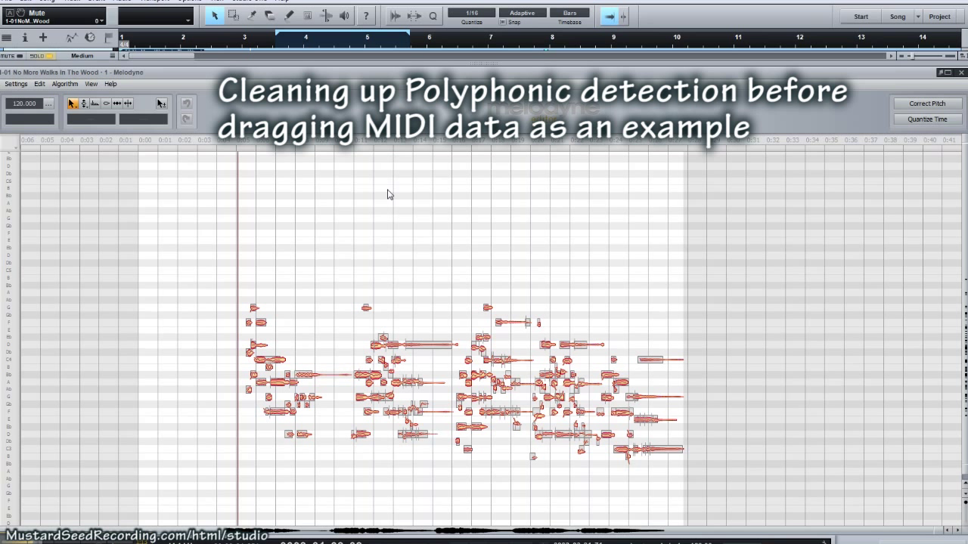
pyautogui.moveTo(296, 329)
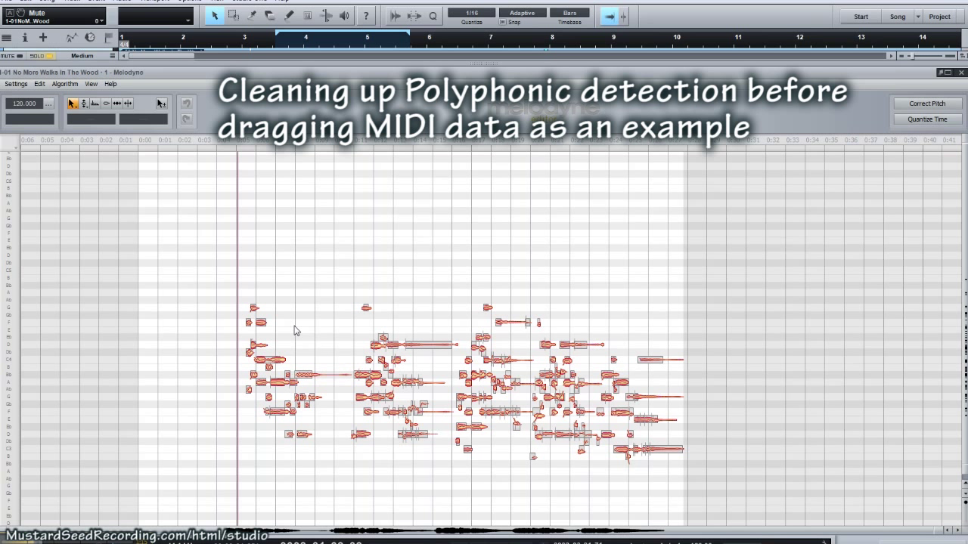
pyautogui.moveTo(191, 127)
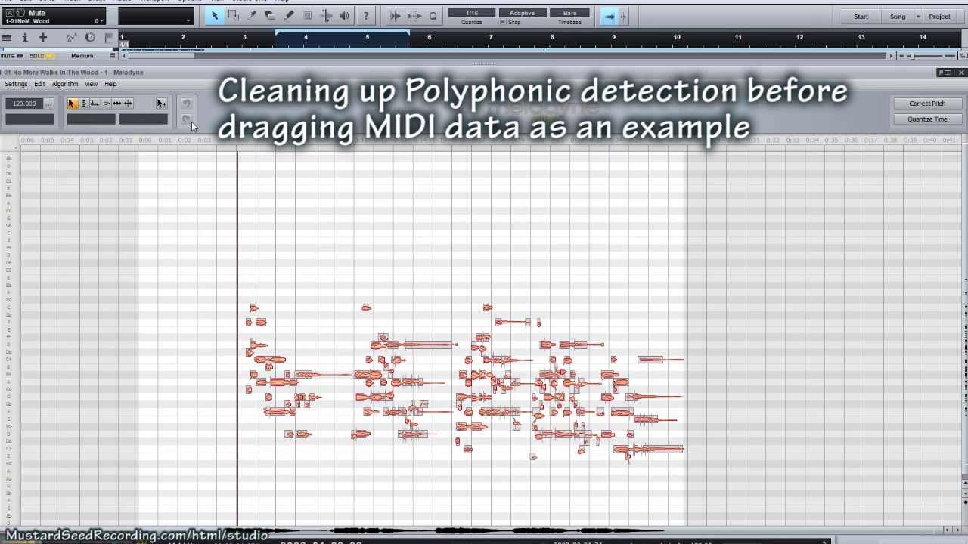
pyautogui.moveTo(454, 370)
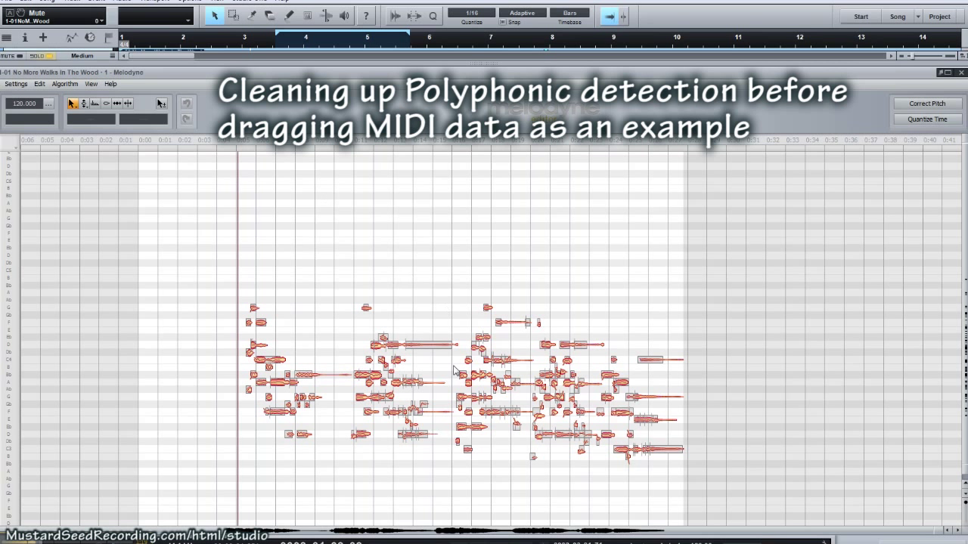
pyautogui.moveTo(160, 103)
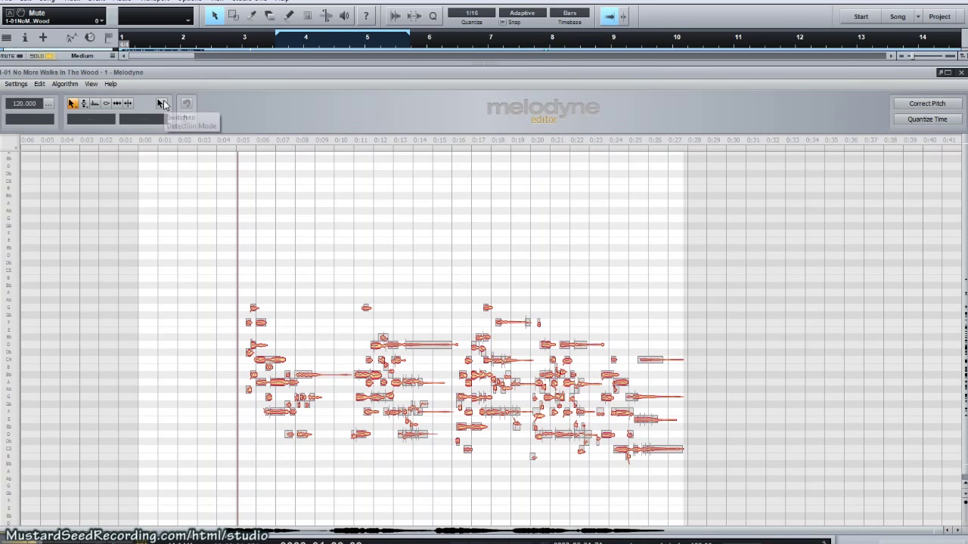
pyautogui.moveTo(163, 103)
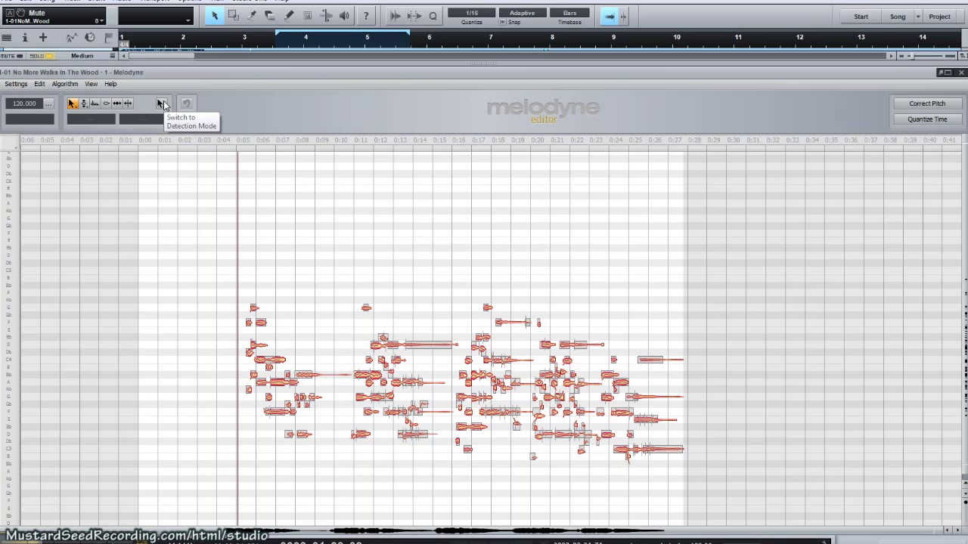
# Enter note detection mode for polyphonic cleanup of the harmony part
pyautogui.click(160, 103)
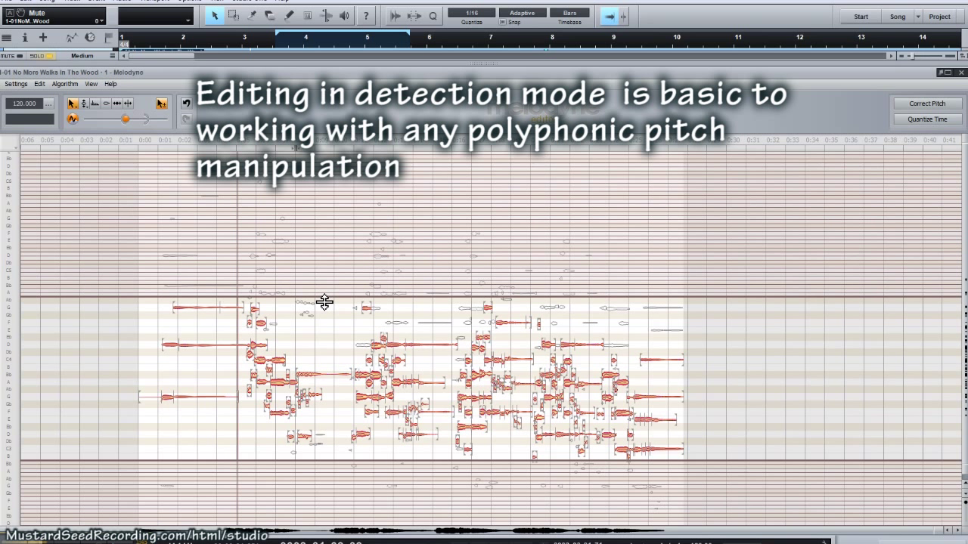
pyautogui.moveTo(899, 327)
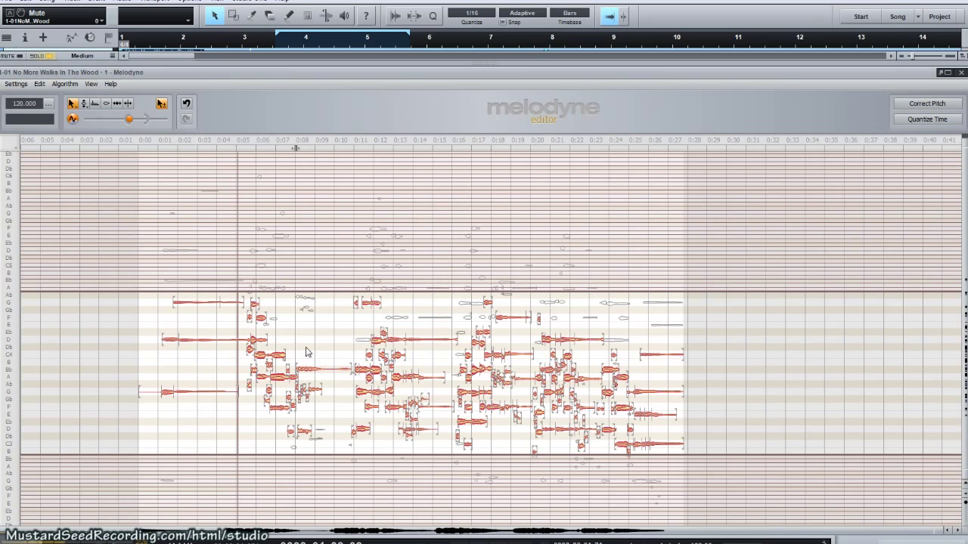
pyautogui.moveTo(299, 355)
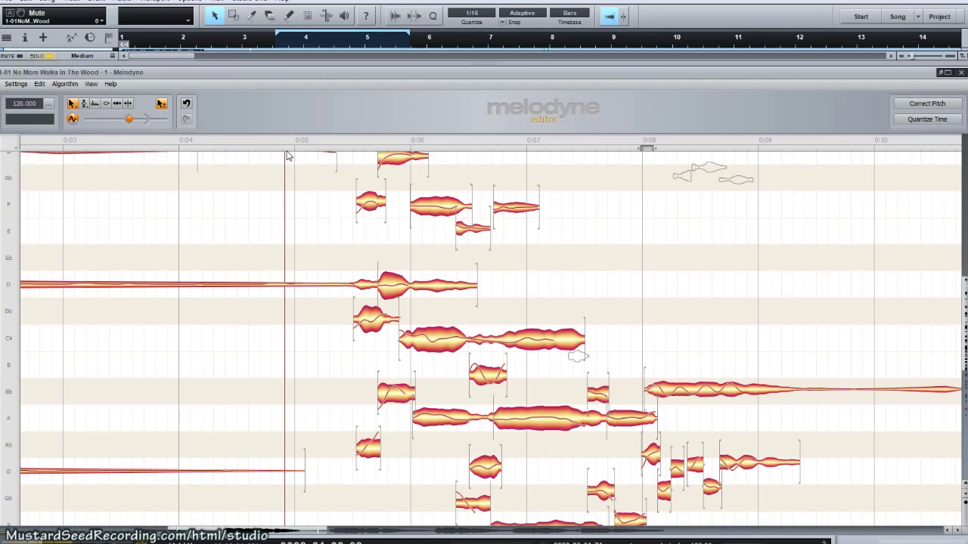
pyautogui.moveTo(84, 121)
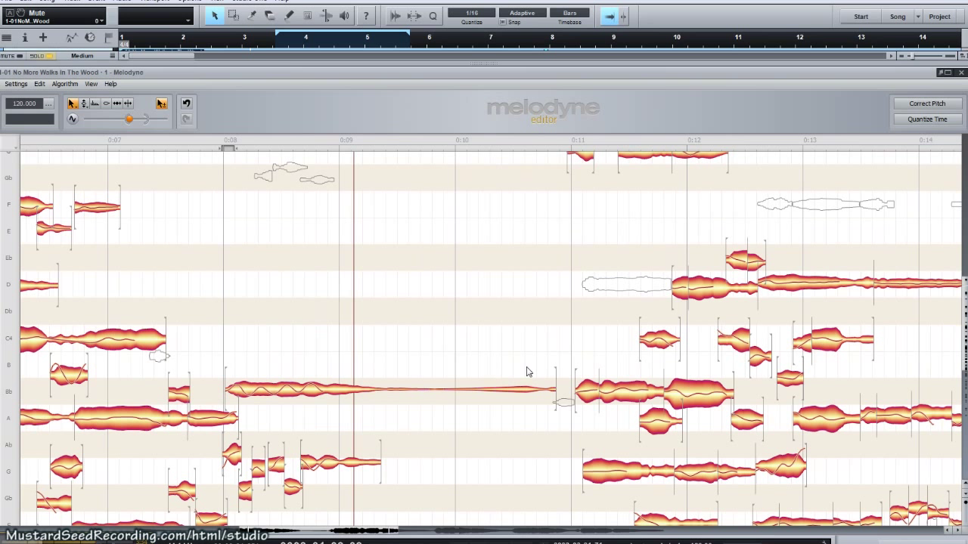
pyautogui.moveTo(597, 402)
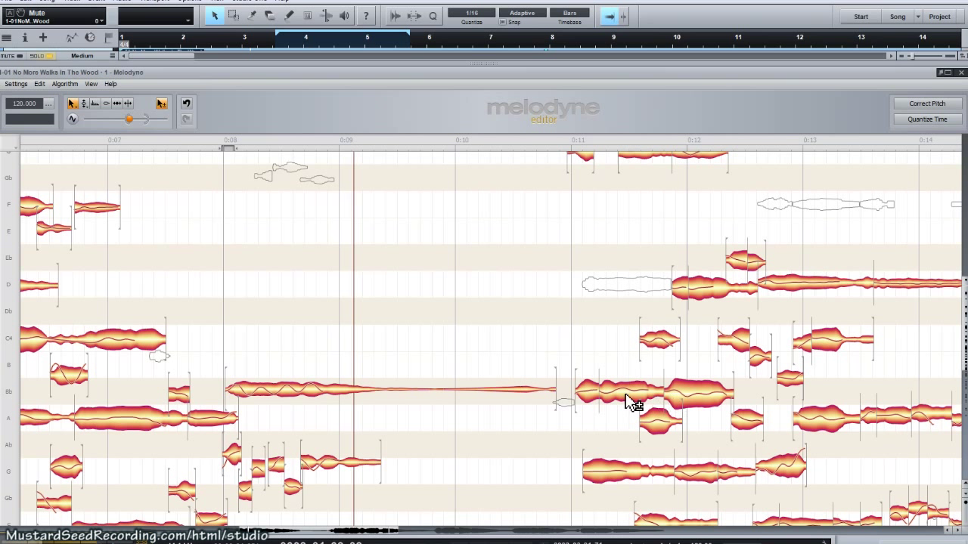
pyautogui.moveTo(605, 378)
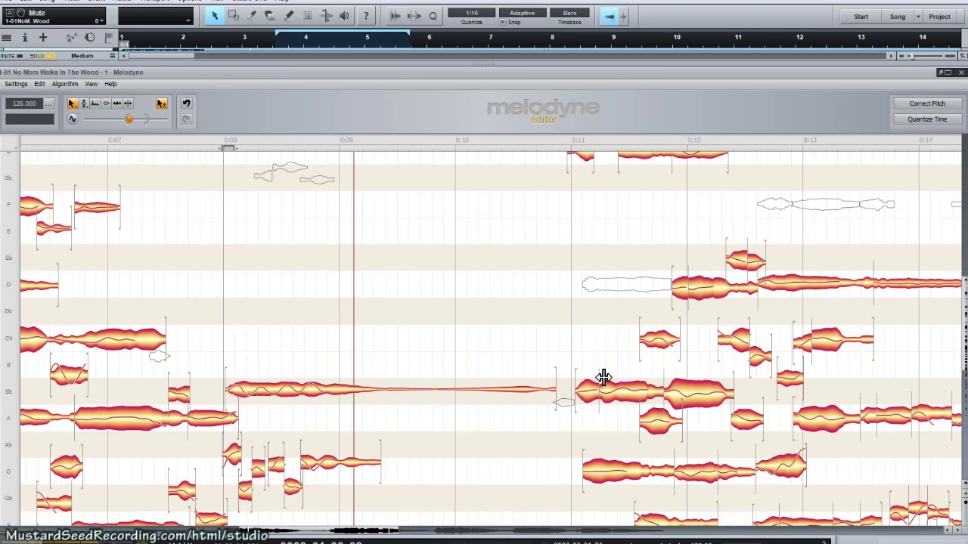
pyautogui.moveTo(605, 401)
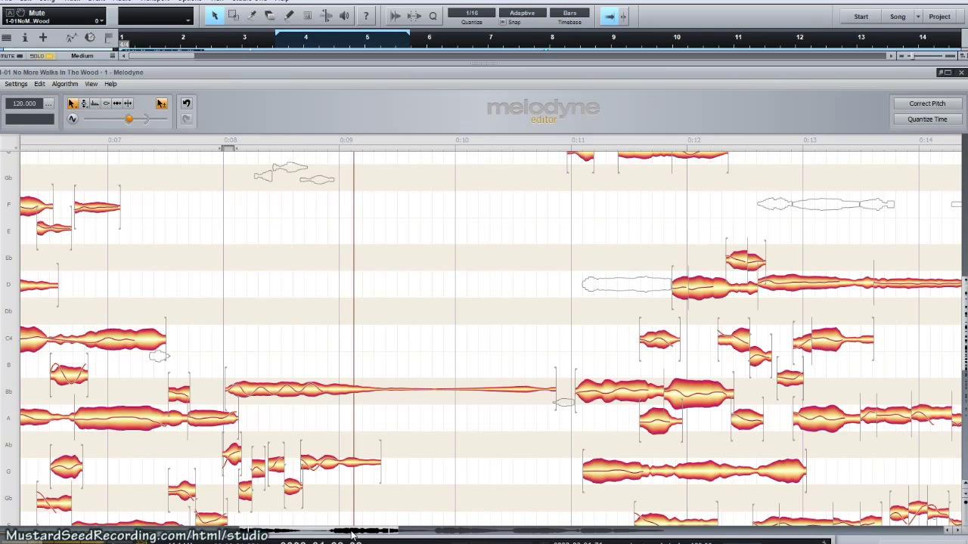
pyautogui.hscroll(-3)
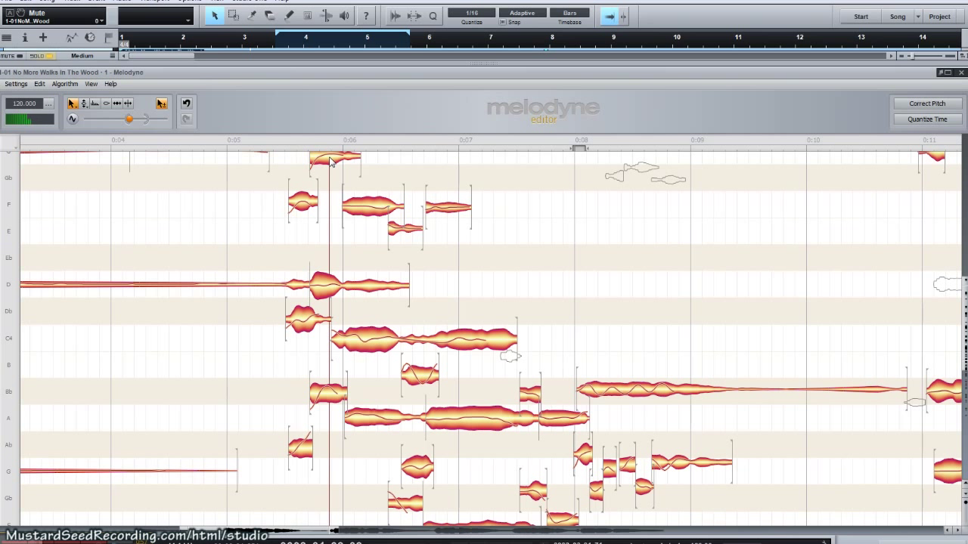
pyautogui.moveTo(249, 166)
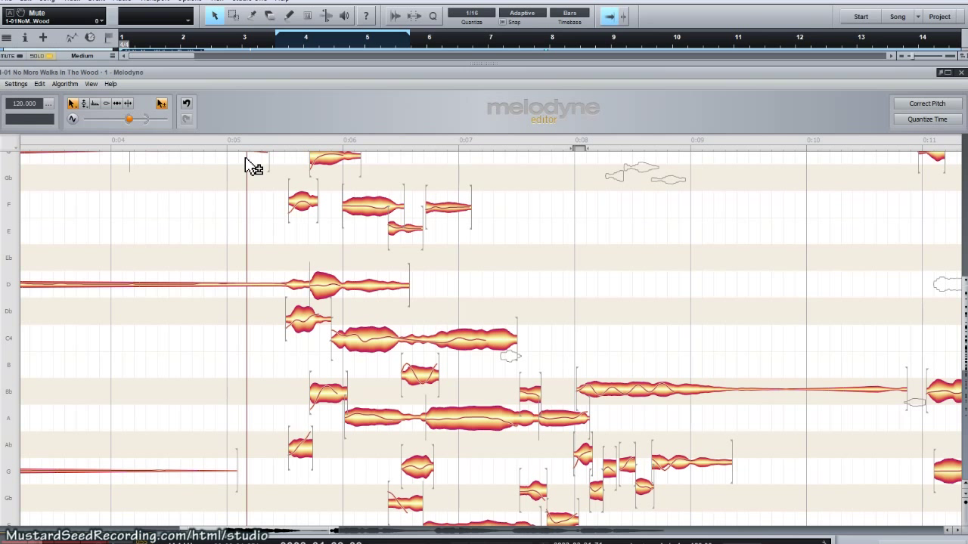
pyautogui.moveTo(300, 220)
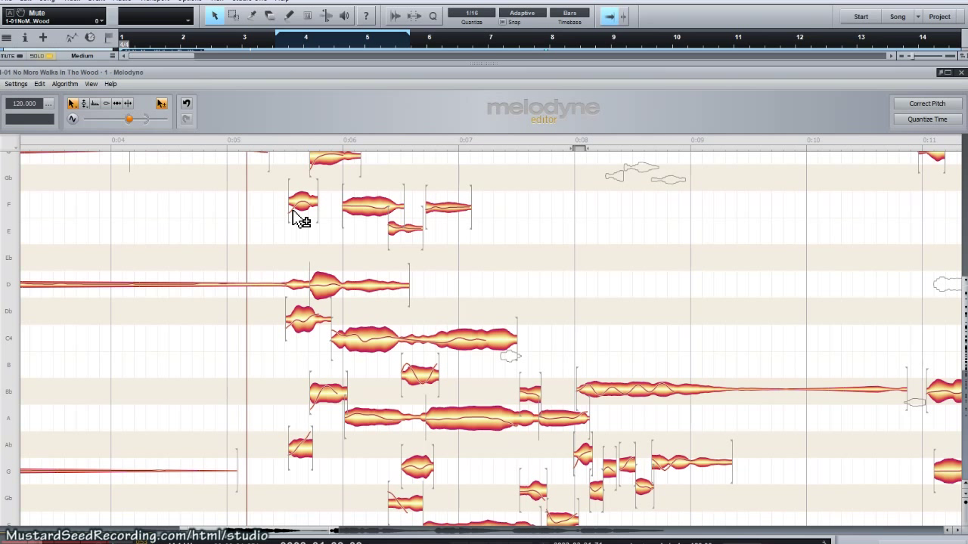
pyautogui.moveTo(316, 339)
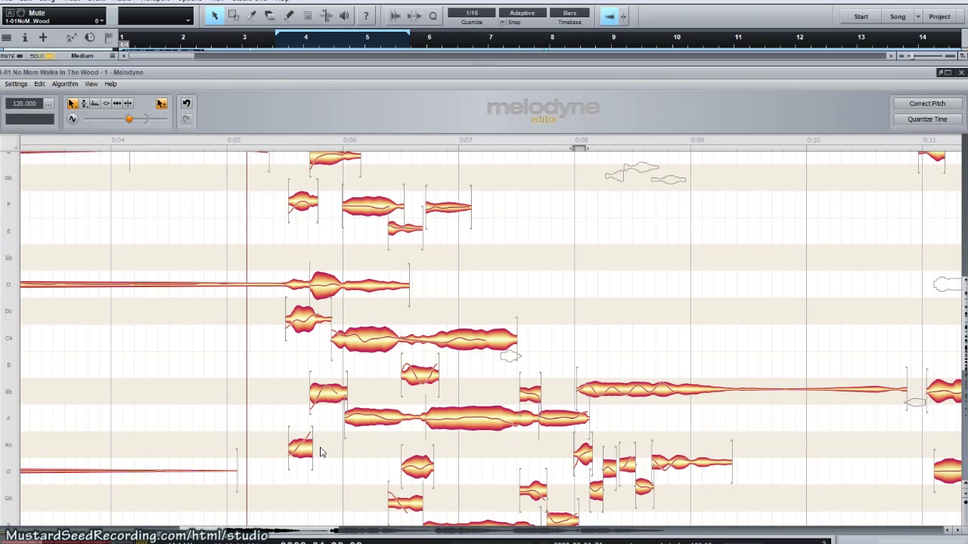
pyautogui.moveTo(293, 149)
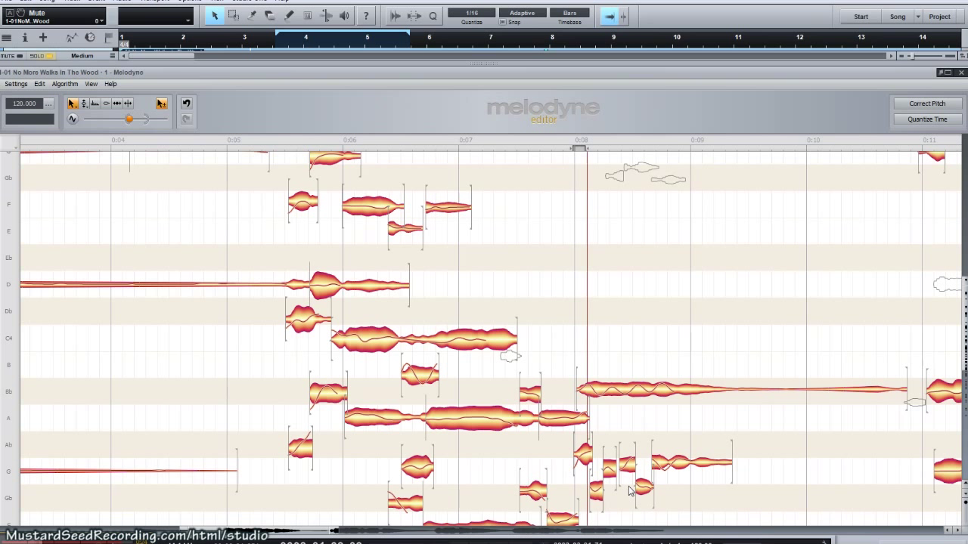
pyautogui.moveTo(575, 296)
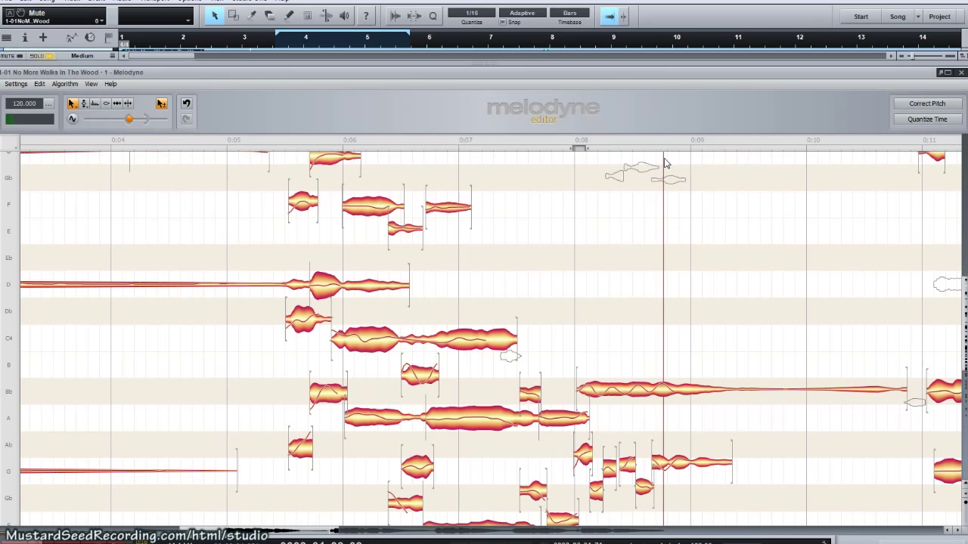
pyautogui.moveTo(955, 317)
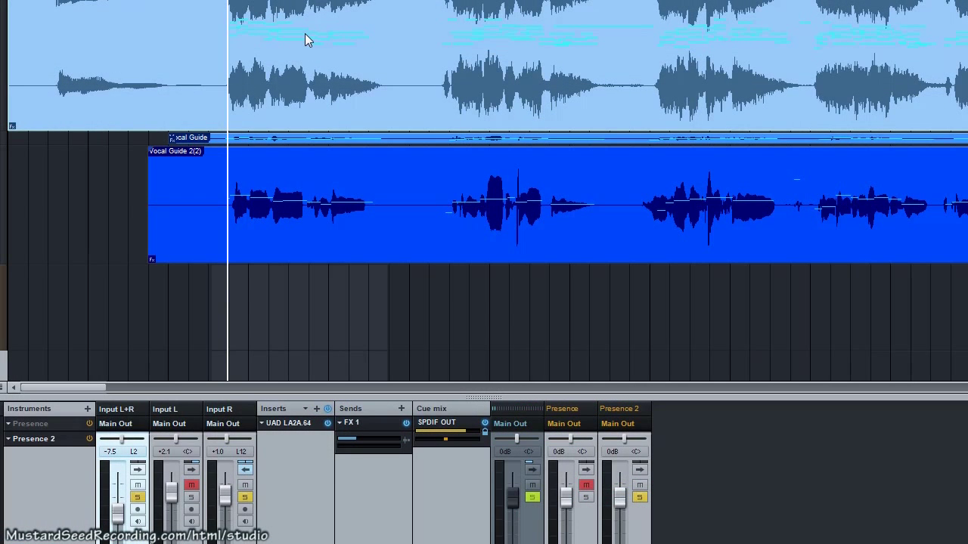
pyautogui.moveTo(324, 41)
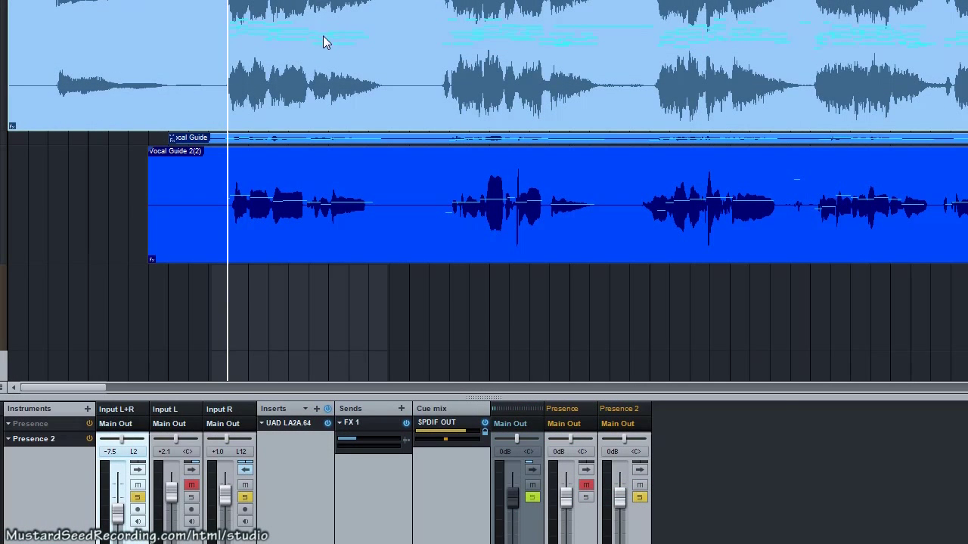
pyautogui.moveTo(275, 42)
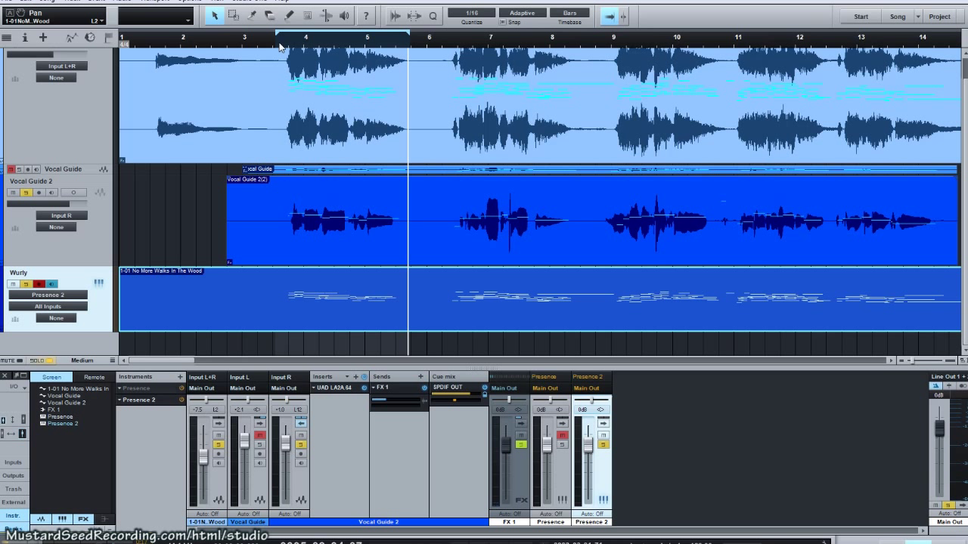
pyautogui.moveTo(308, 95)
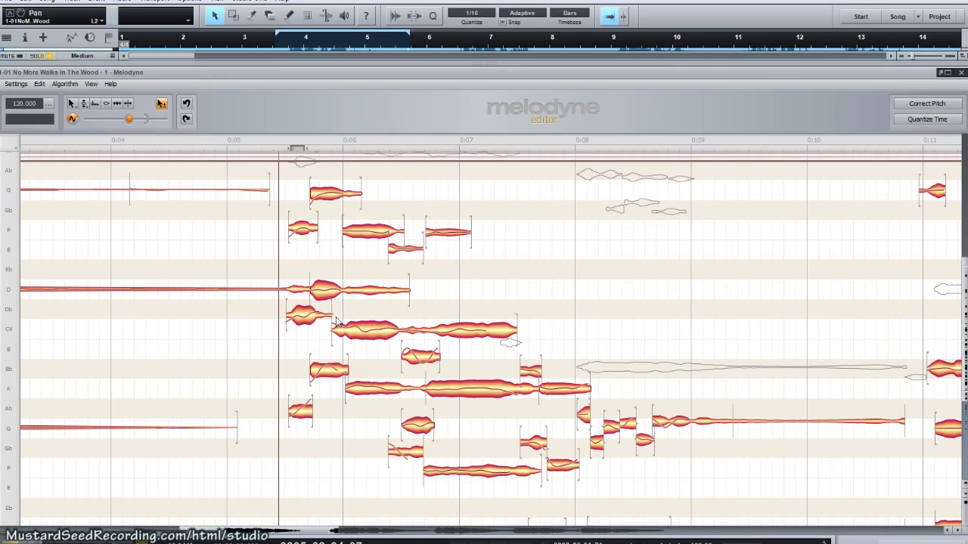
pyautogui.moveTo(386, 299)
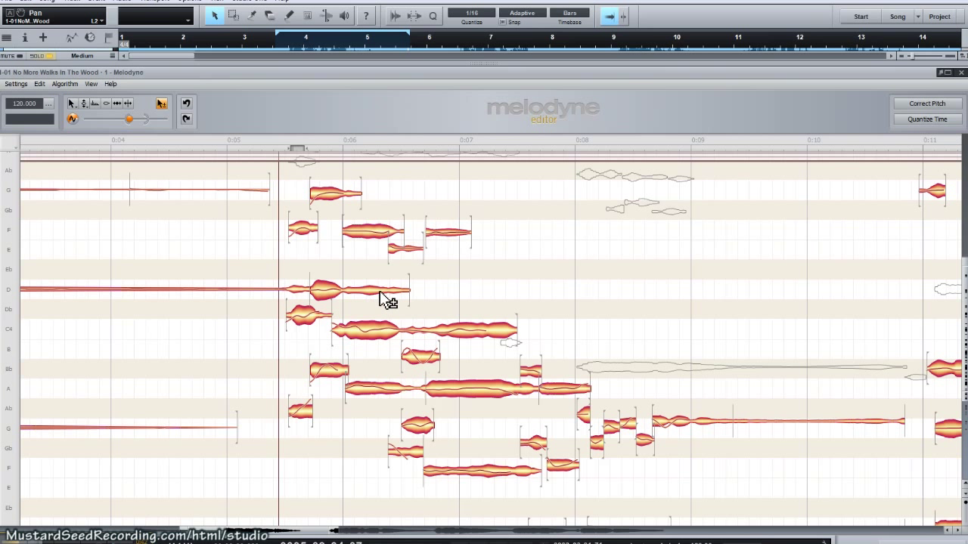
pyautogui.moveTo(414, 294)
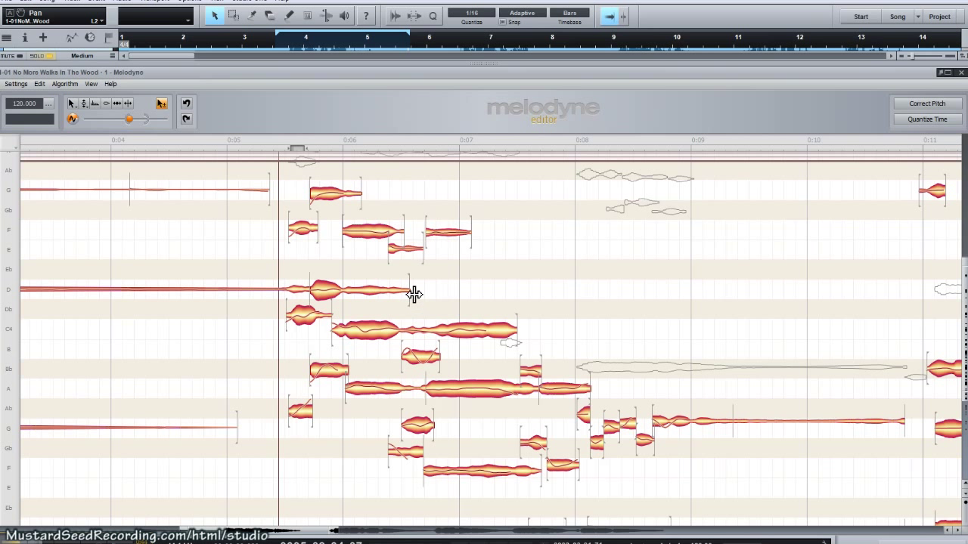
pyautogui.moveTo(351, 295)
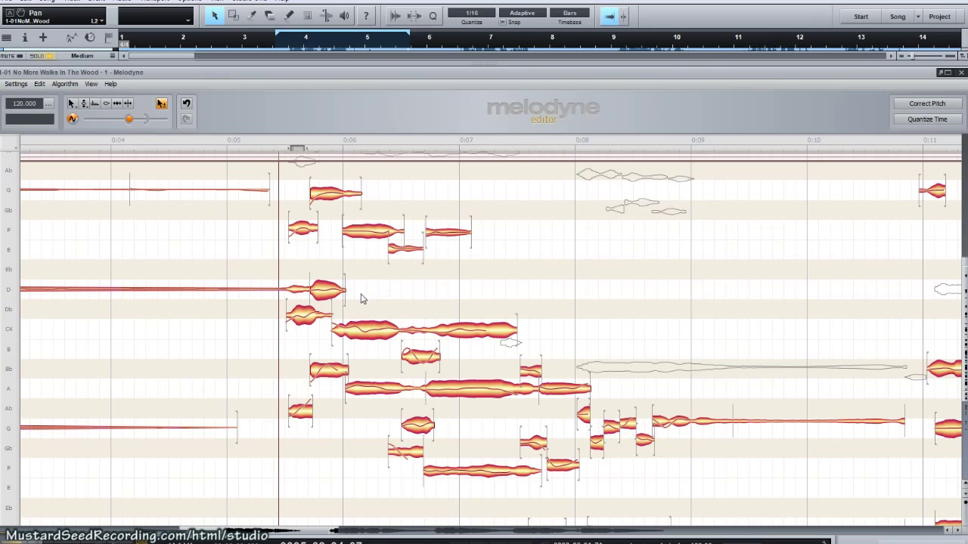
pyautogui.moveTo(351, 191)
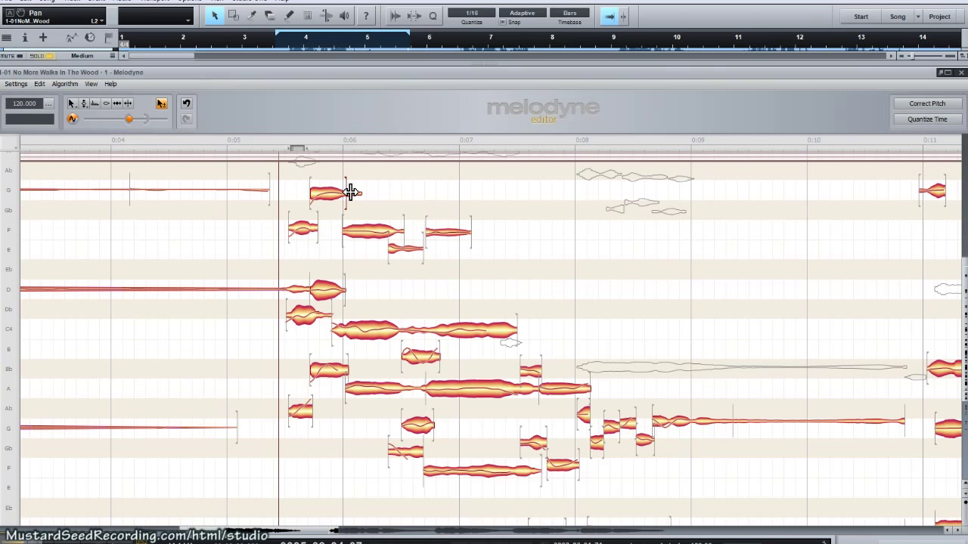
pyautogui.moveTo(305, 376)
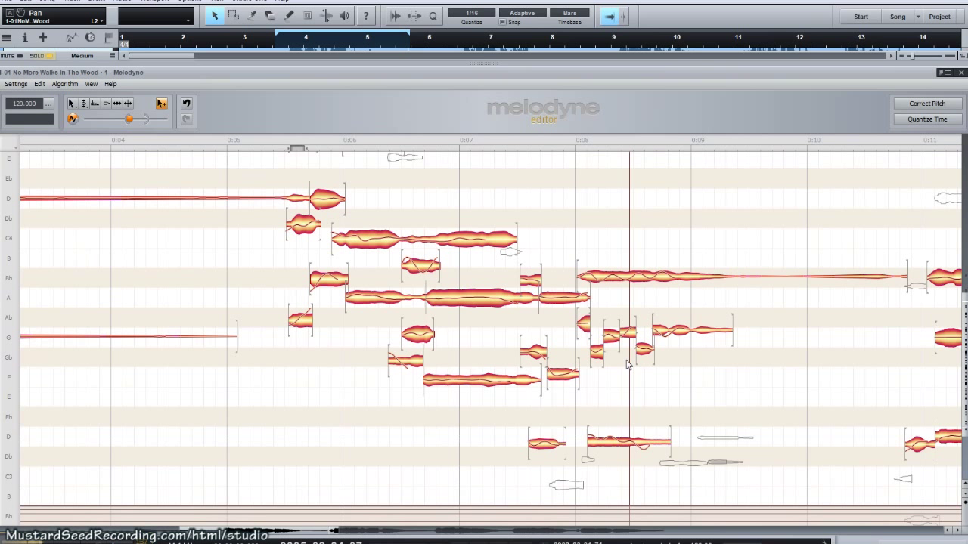
pyautogui.moveTo(576, 145)
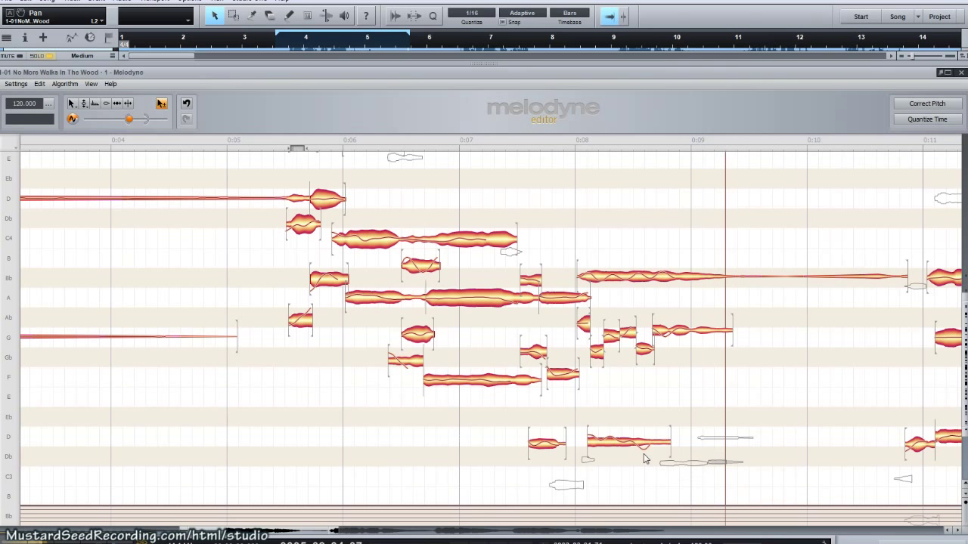
pyautogui.moveTo(902, 201)
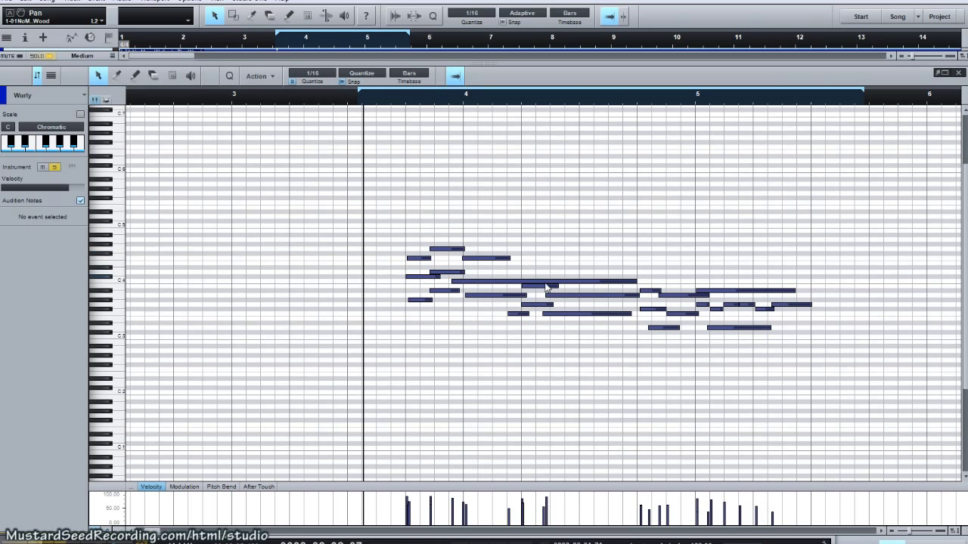
# Shorten and reposition short MIDI notes so they follow the three harmony parts
pyautogui.click(541, 288)
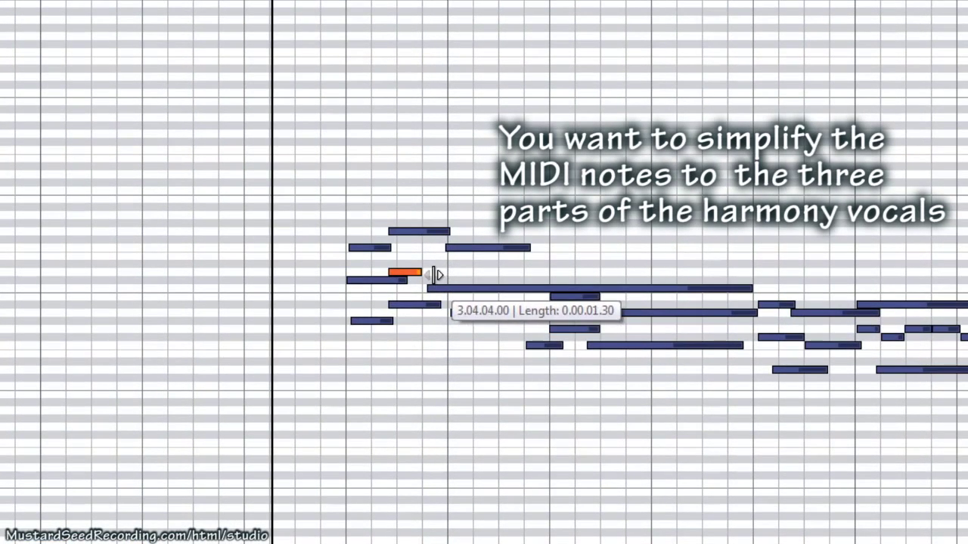
pyautogui.moveTo(424, 272); pyautogui.dragTo(412, 274)
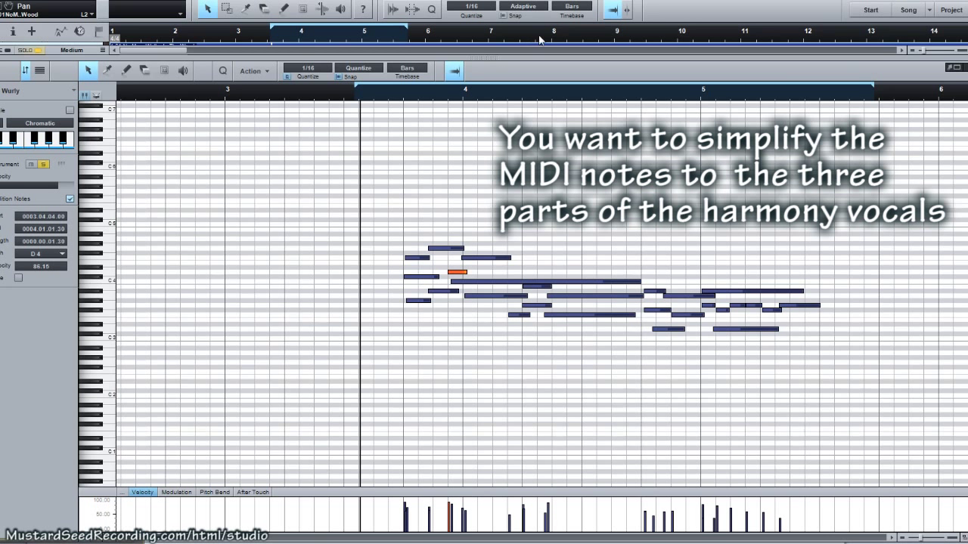
pyautogui.moveTo(526, 27)
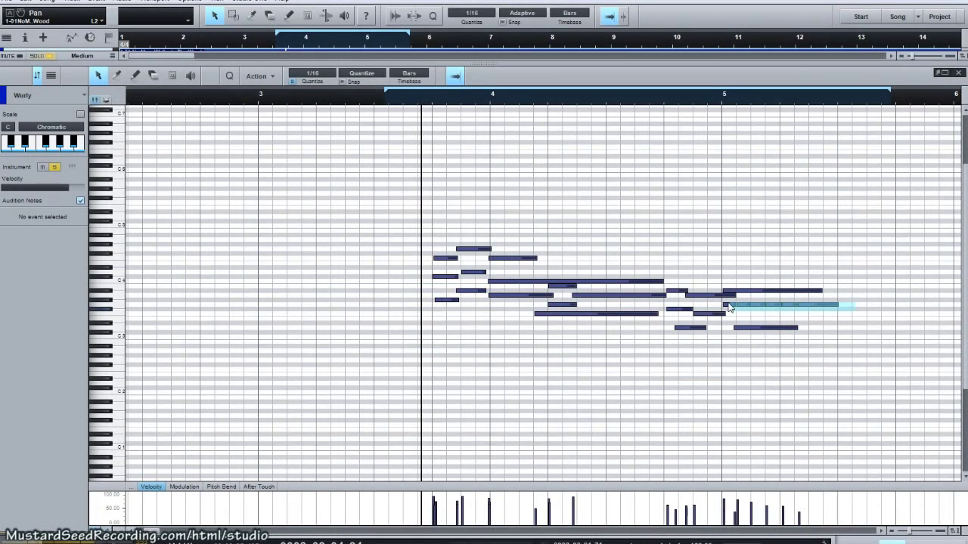
pyautogui.click(779, 305)
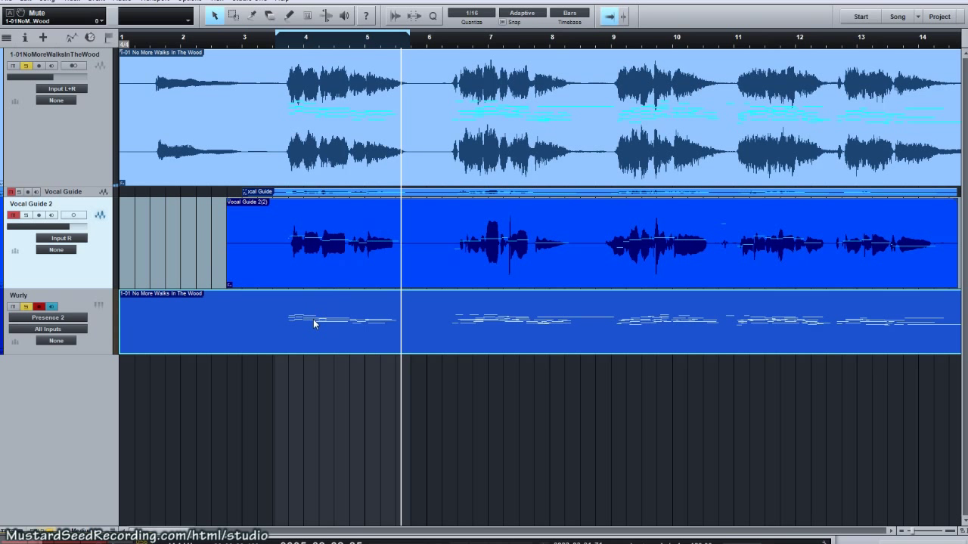
pyautogui.moveTo(331, 325)
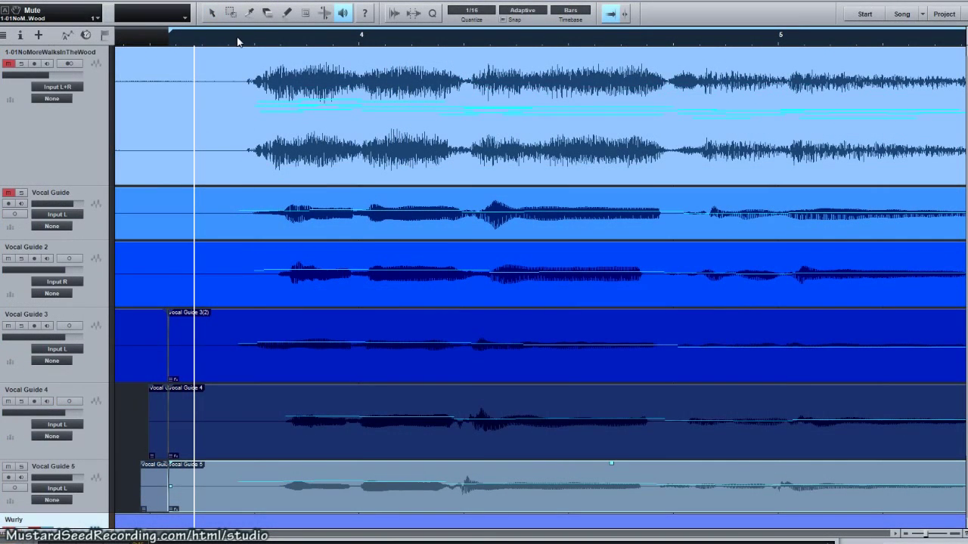
pyautogui.click(411, 35)
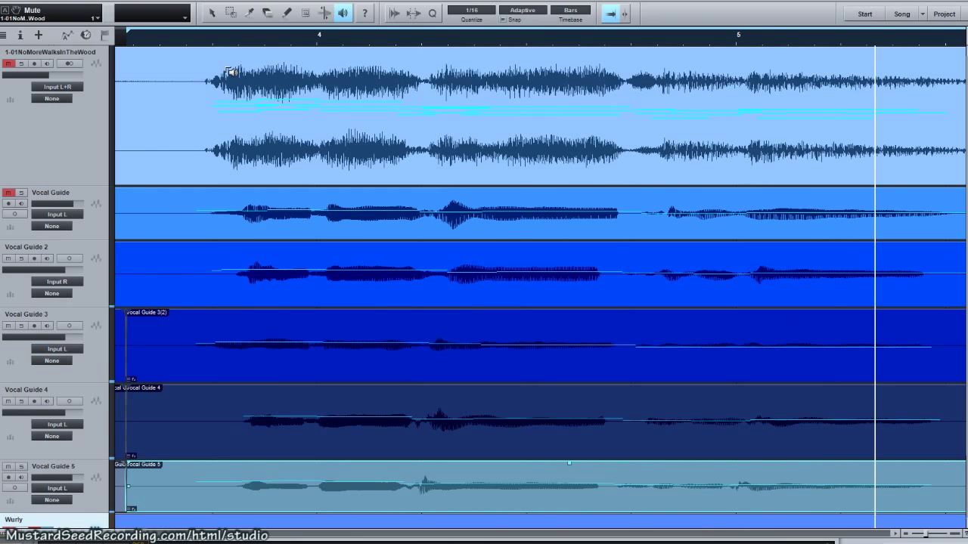
pyautogui.moveTo(302, 348)
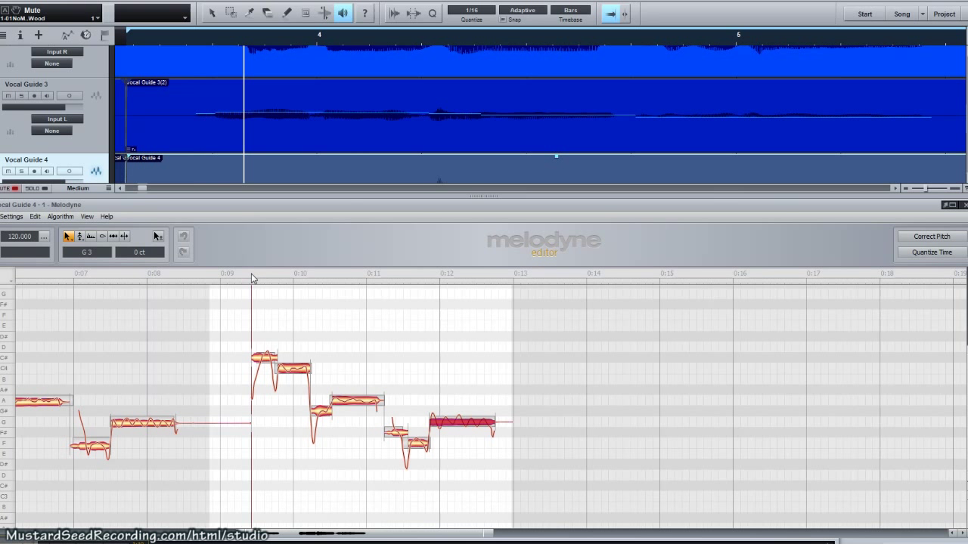
pyautogui.moveTo(245, 200)
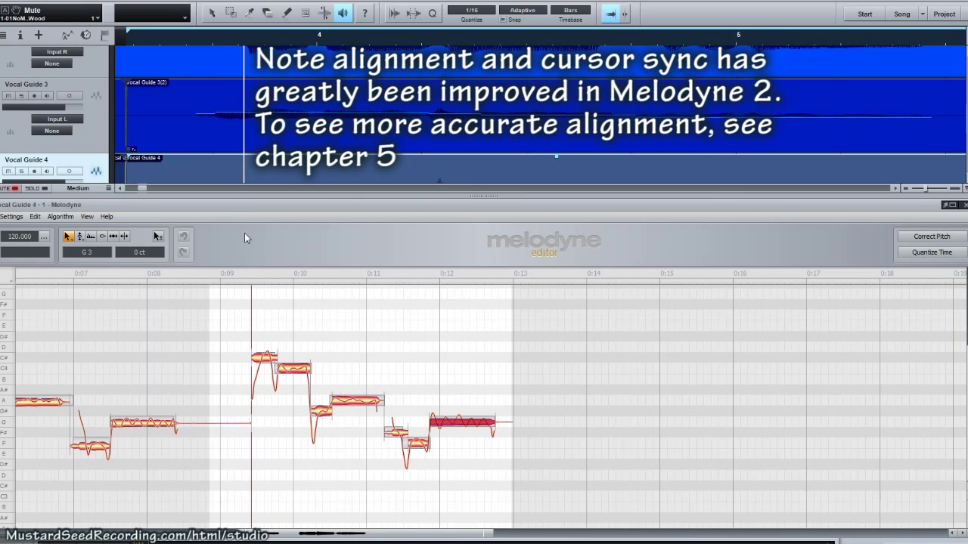
pyautogui.moveTo(251, 281)
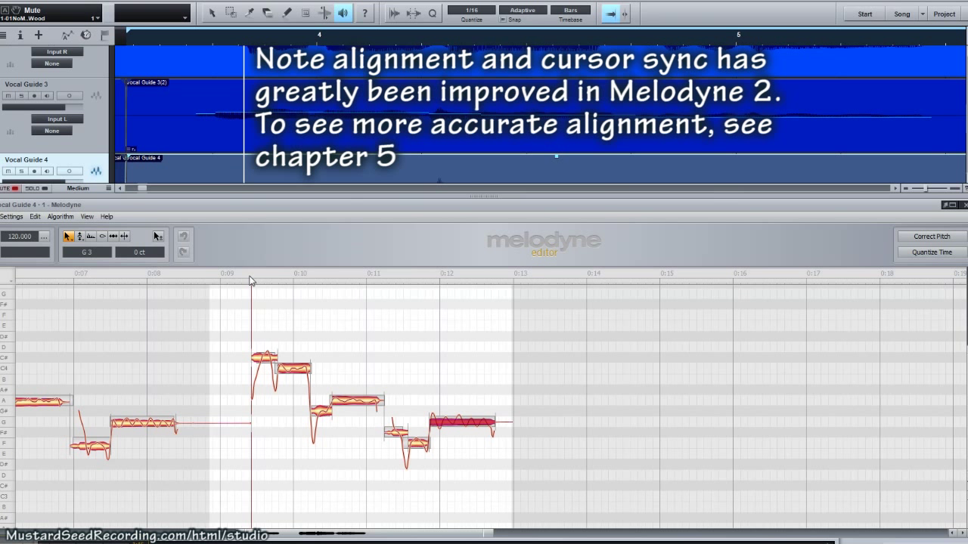
pyautogui.moveTo(302, 274)
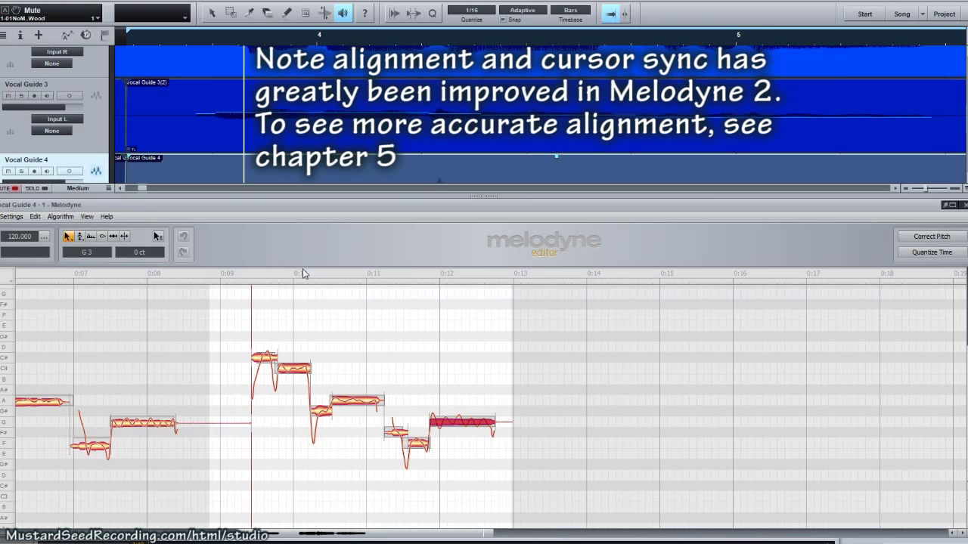
pyautogui.moveTo(213, 275)
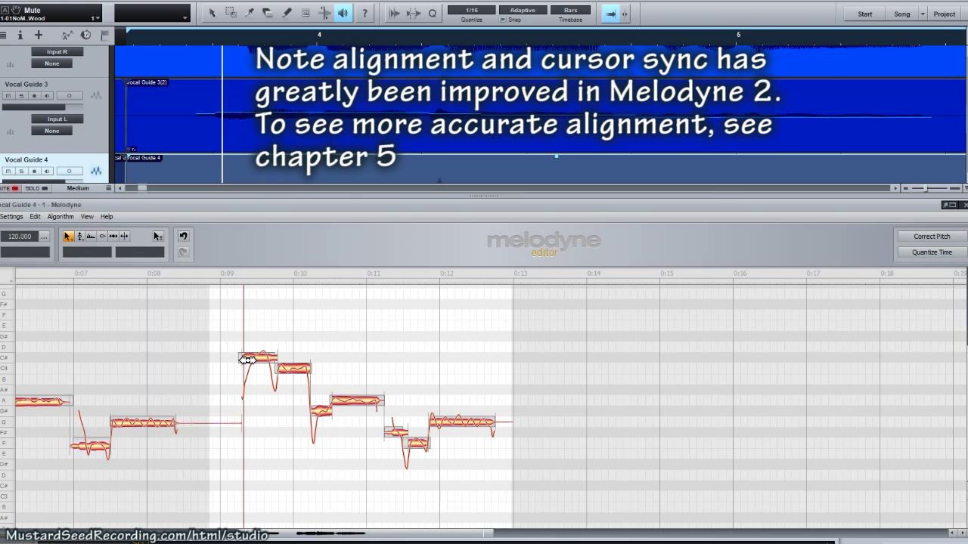
# Select the high note starting the Vocal Guide 4 phrase for alignment
pyautogui.click(257, 357)
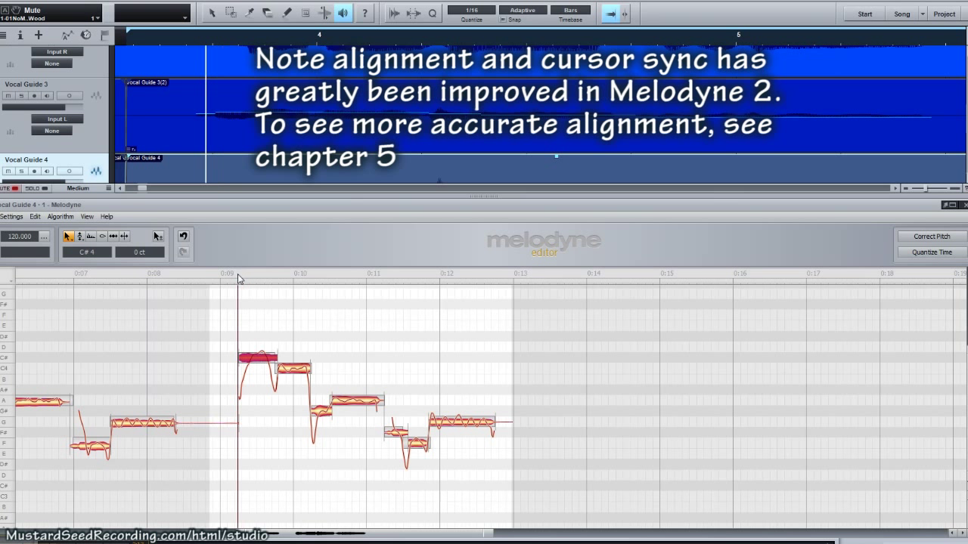
pyautogui.moveTo(245, 284)
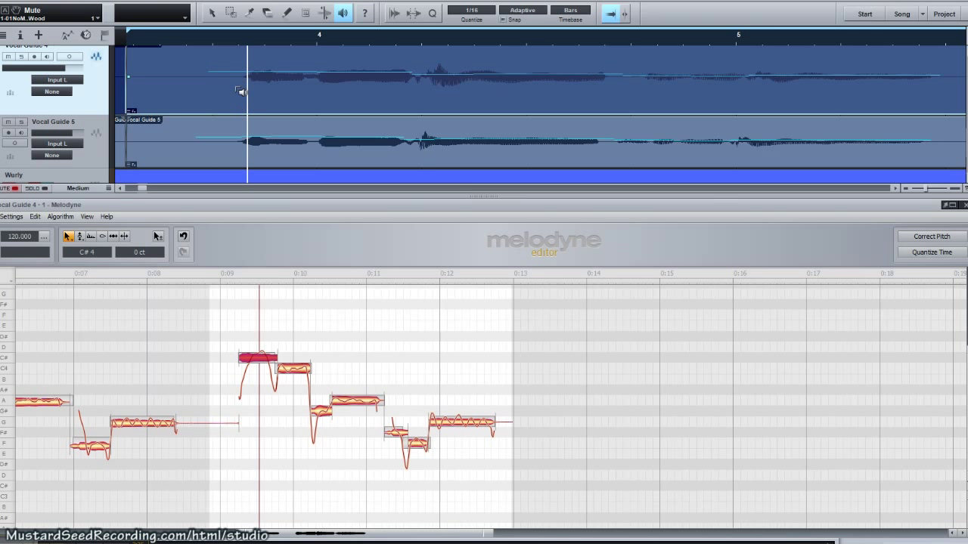
pyautogui.moveTo(255, 142)
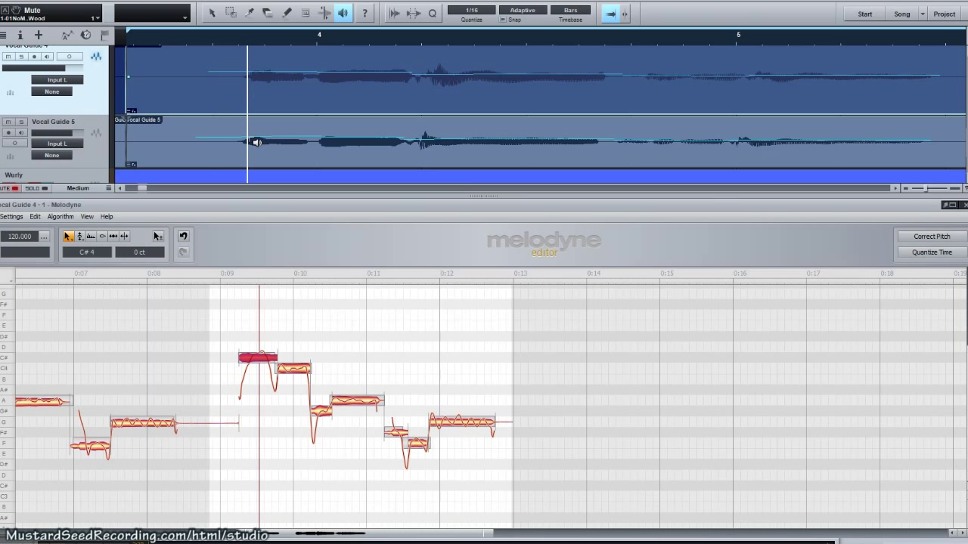
pyautogui.moveTo(205, 176)
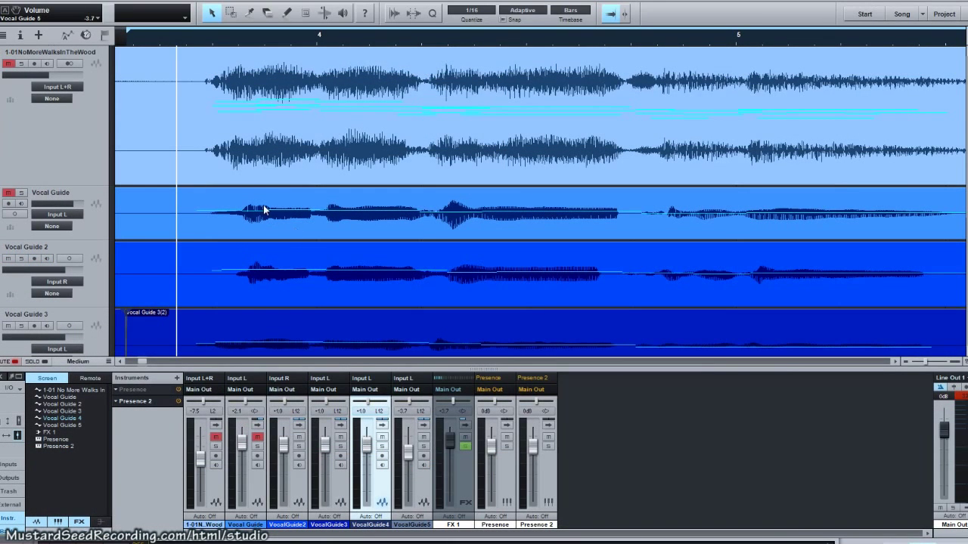
pyautogui.moveTo(378, 91)
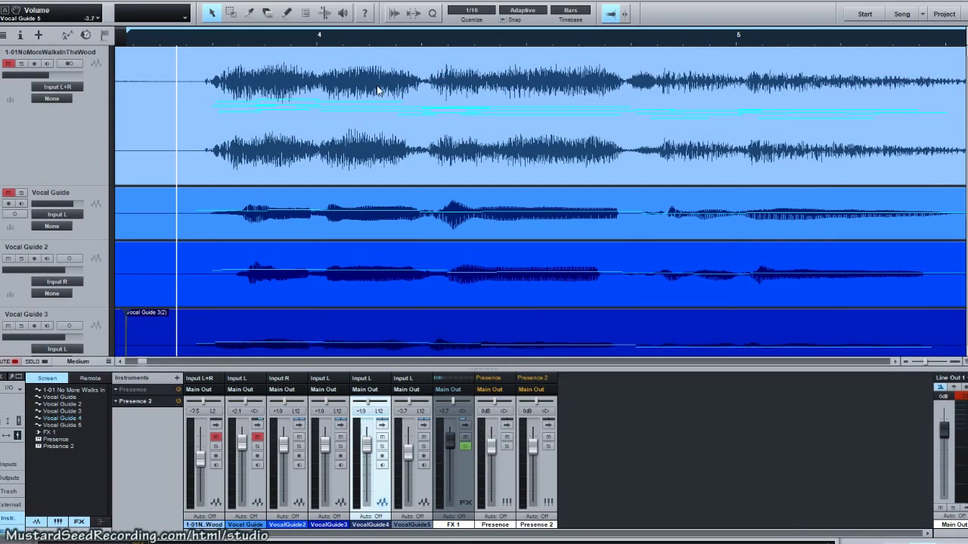
pyautogui.moveTo(290, 69)
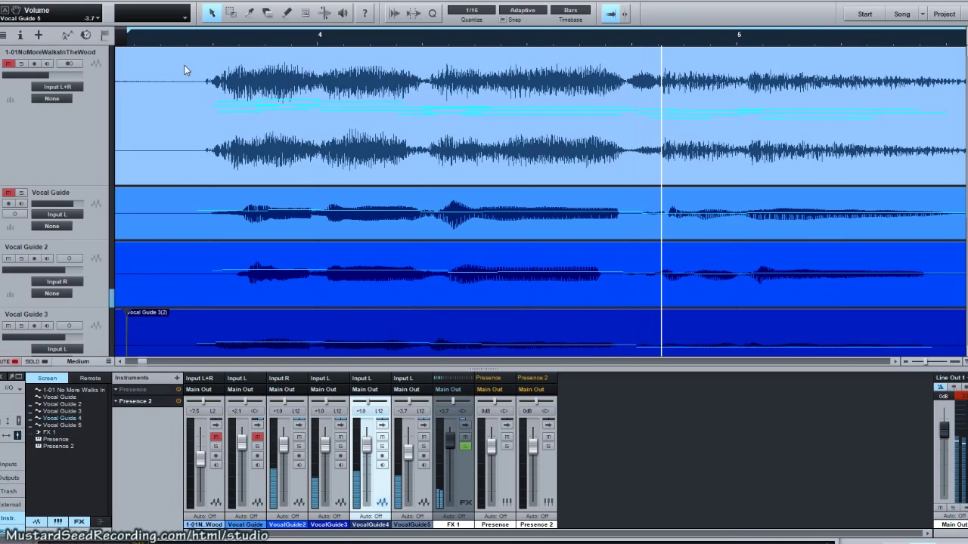
# Scroll the arrangement along as the lead and harmony vocals play past bar 5
pyautogui.hscroll(3)
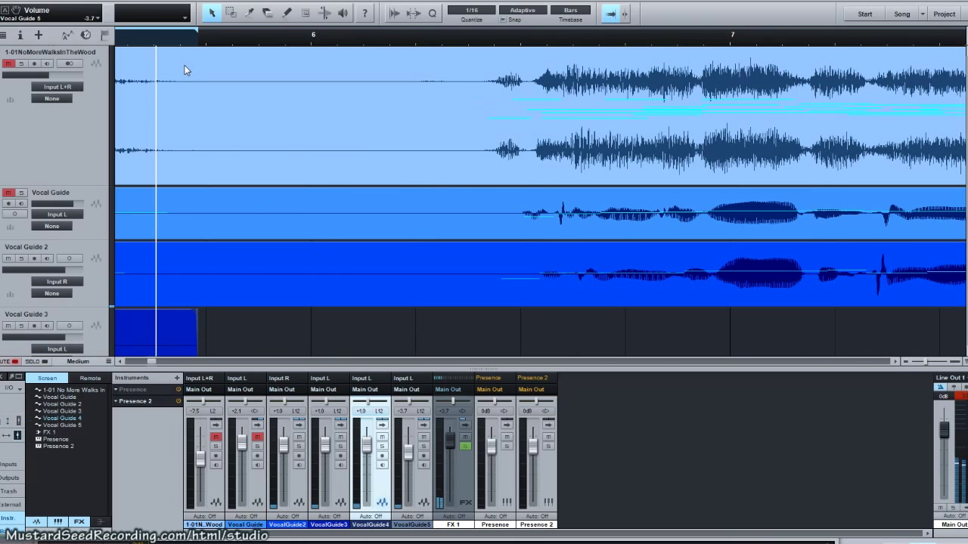